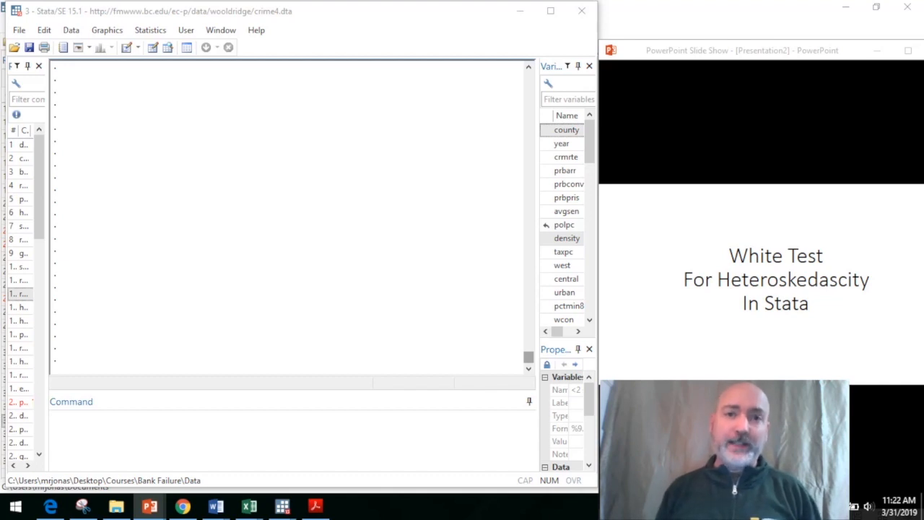
pyautogui.moveTo(158, 408)
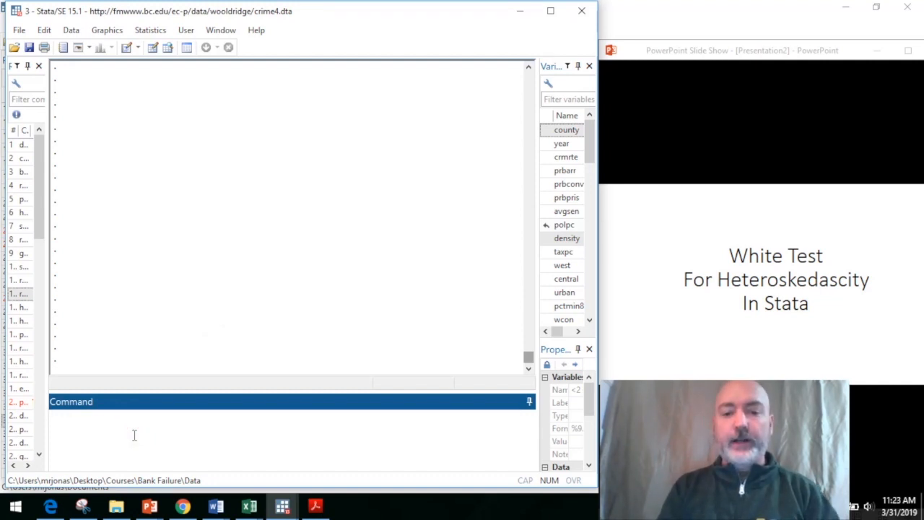
# Load the crime4 dataset with bcuse
pyautogui.write('bcuse')
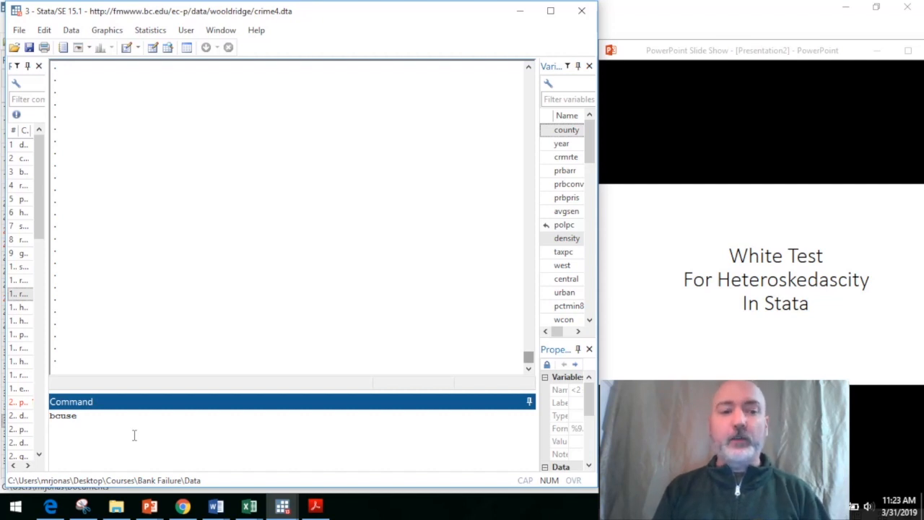
pyautogui.write('crime4')
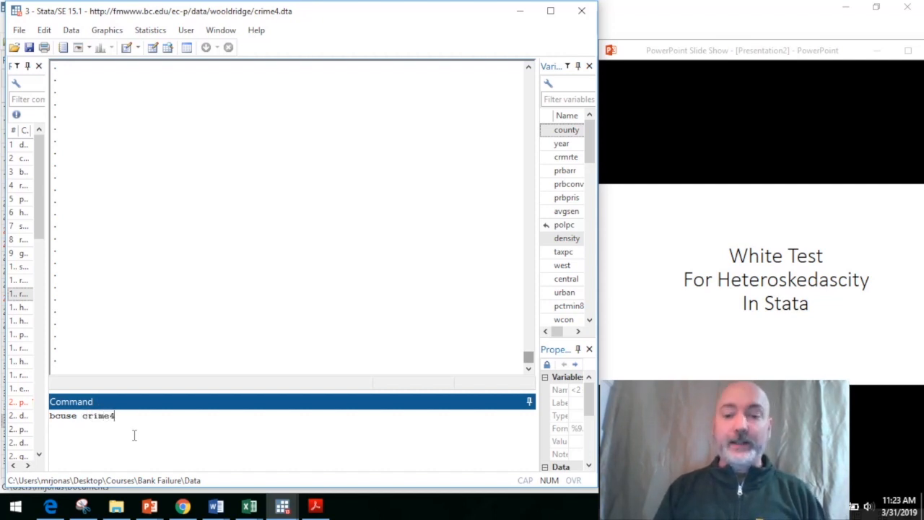
pyautogui.press('BackSpace')
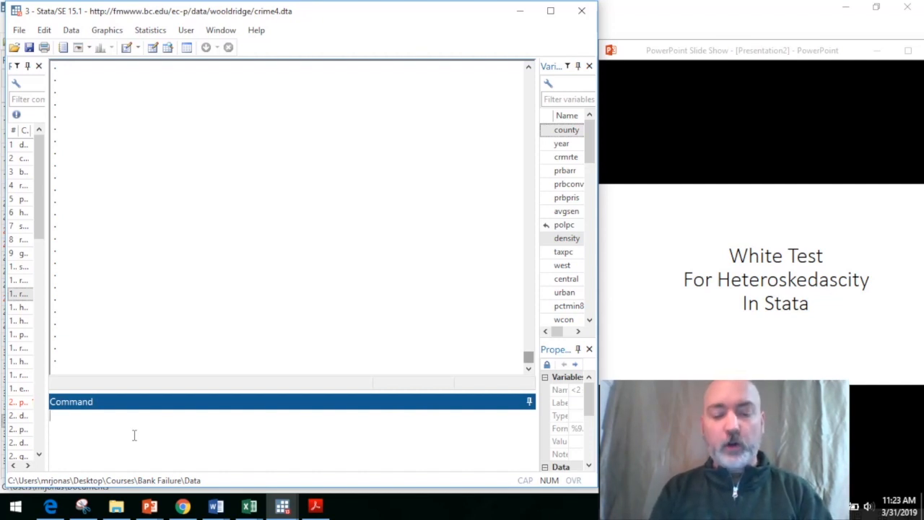
# Regress crmrte on density and polpc (630 obs, R-squared 0.527)
pyautogui.write('reg c')
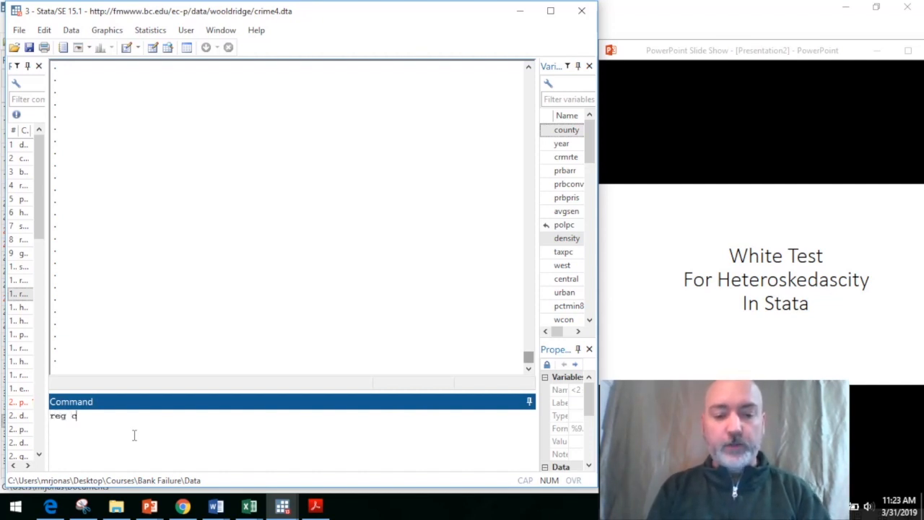
pyautogui.write('rmrte')
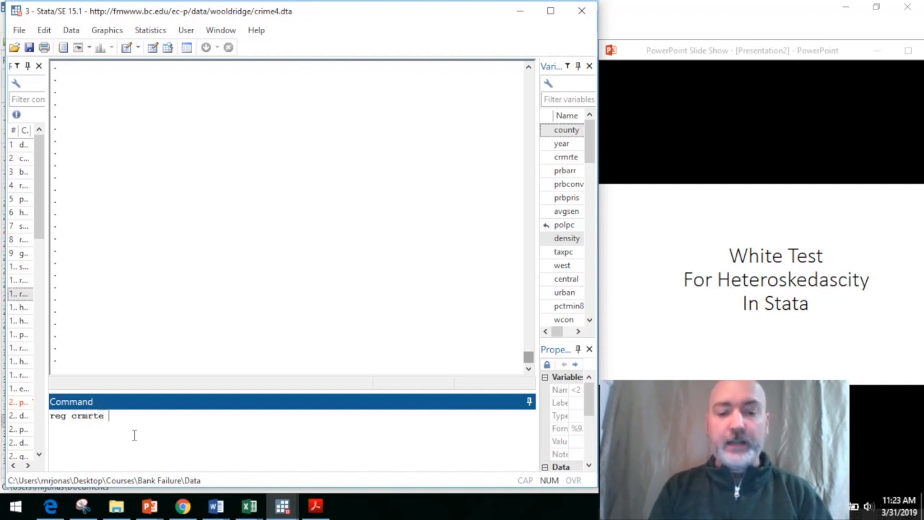
pyautogui.write('density')
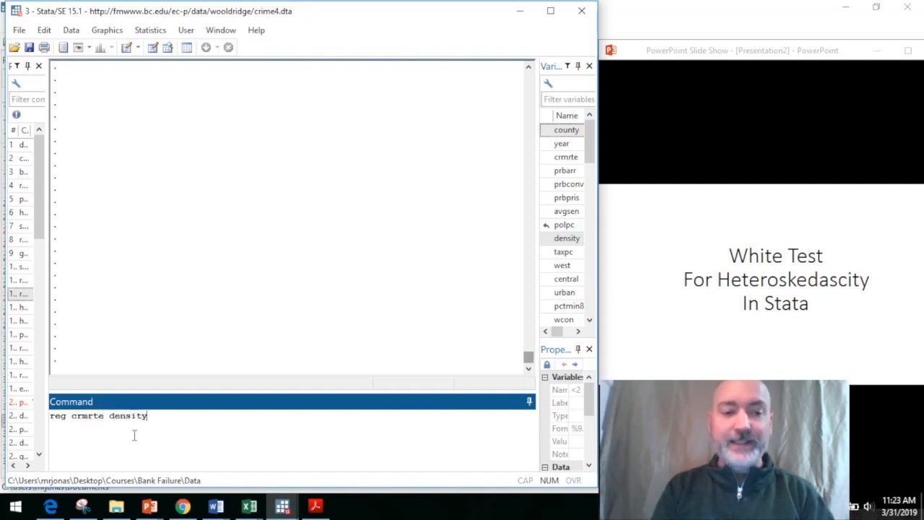
pyautogui.write('po')
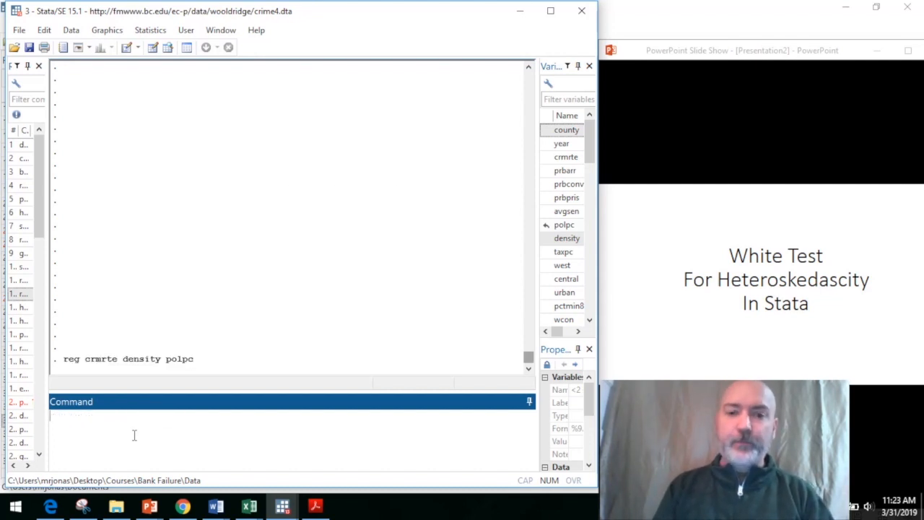
pyautogui.press('Return')
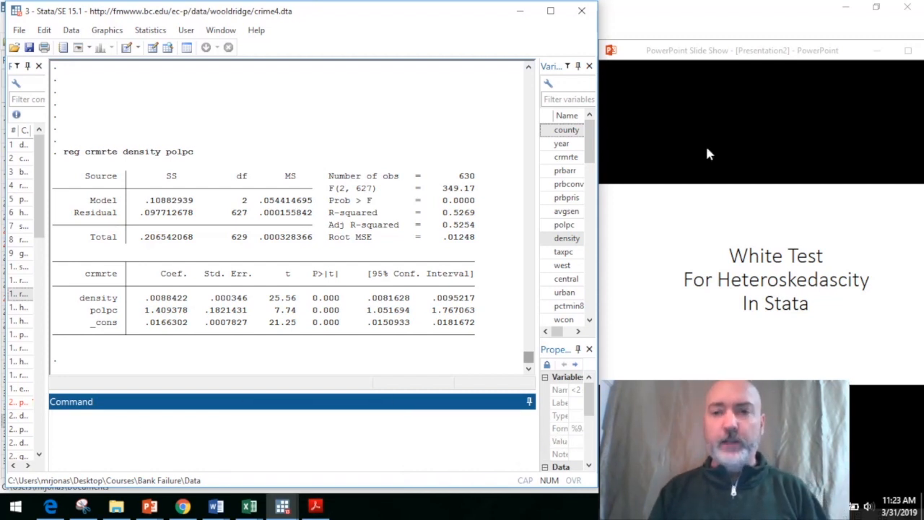
# Advance the slideshow to the 4 Versions of the Test slide
pyautogui.click(708, 147)
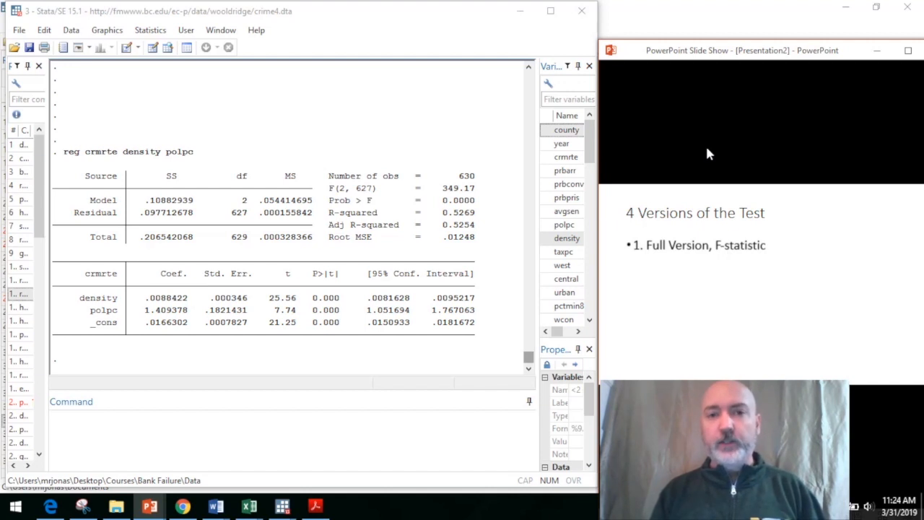
# Reveal all four test versions and move on to the Basic Steps slide
pyautogui.press('right')
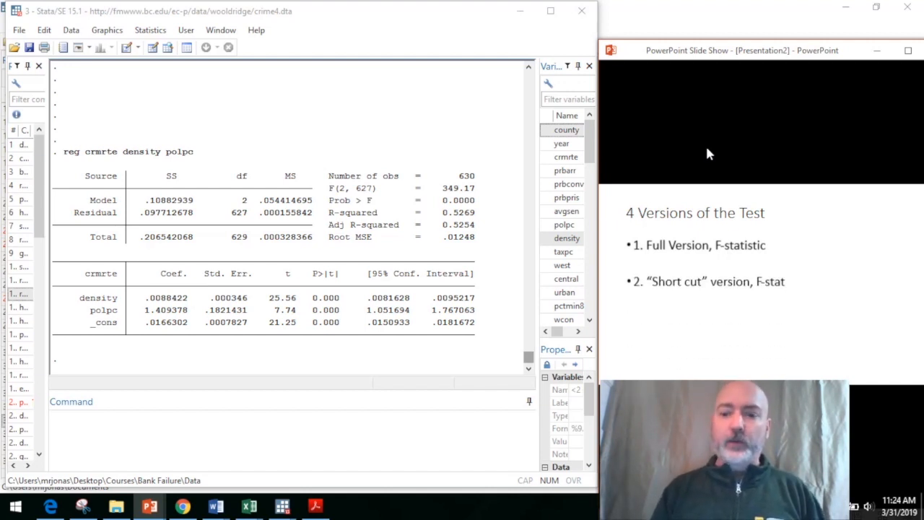
pyautogui.press('right')
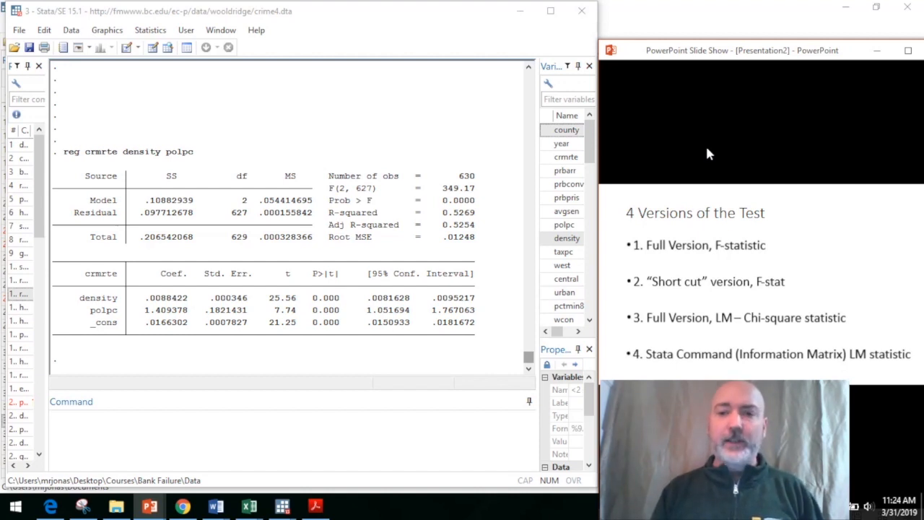
pyautogui.press('right')
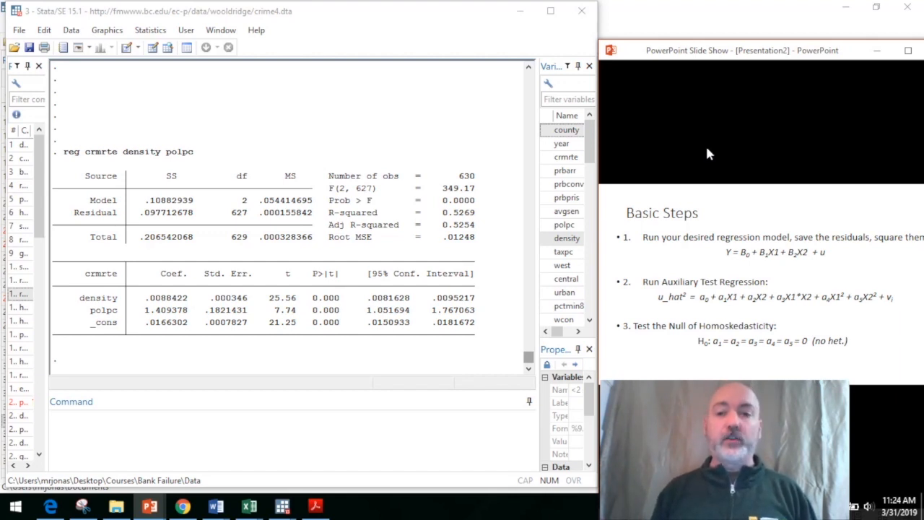
pyautogui.moveTo(777, 346)
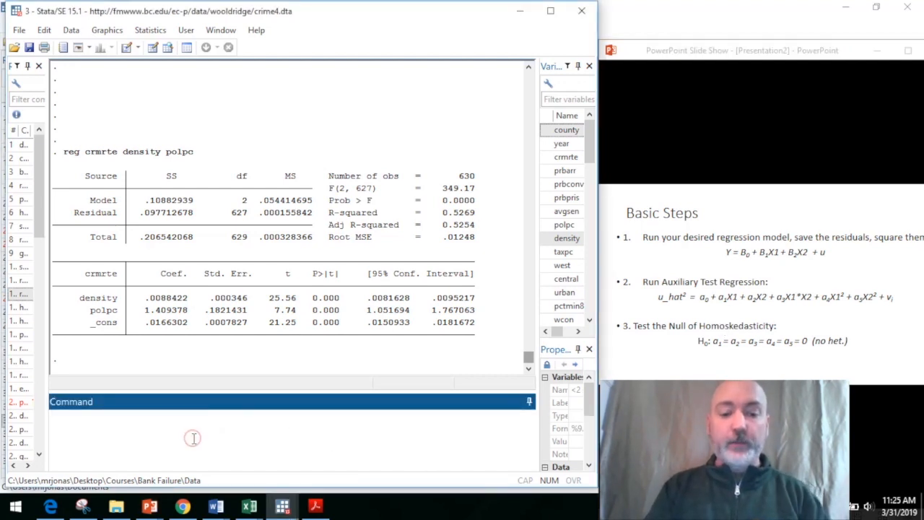
# Drop the old uhat and regenerate it with predict uhat,resid
pyautogui.write('p')
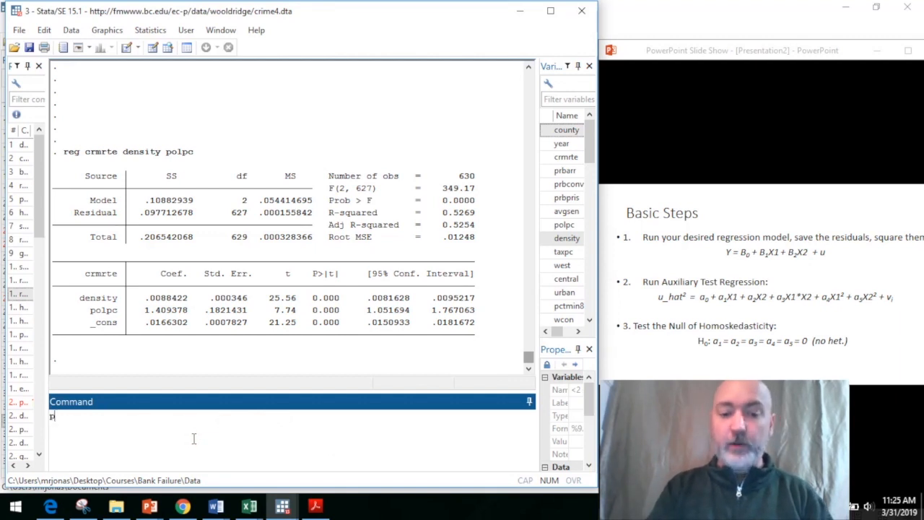
pyautogui.write('redict uhat,')
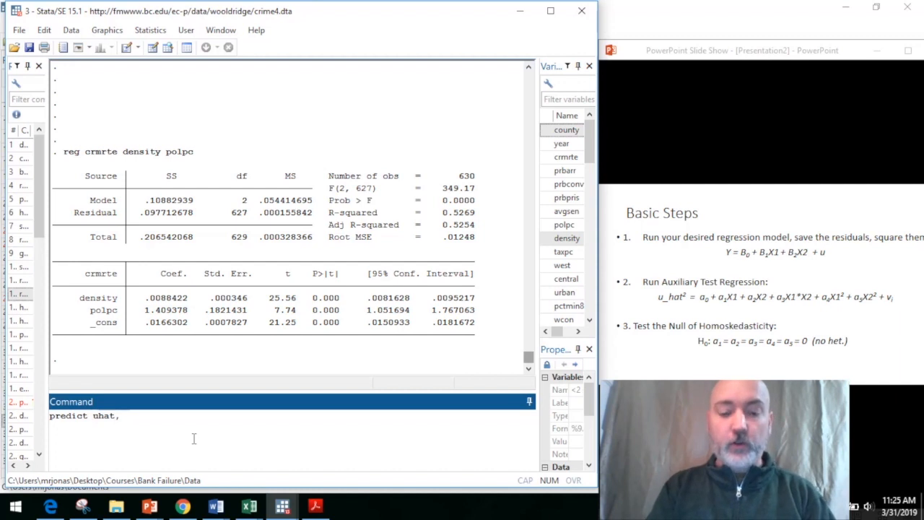
pyautogui.write('resid')
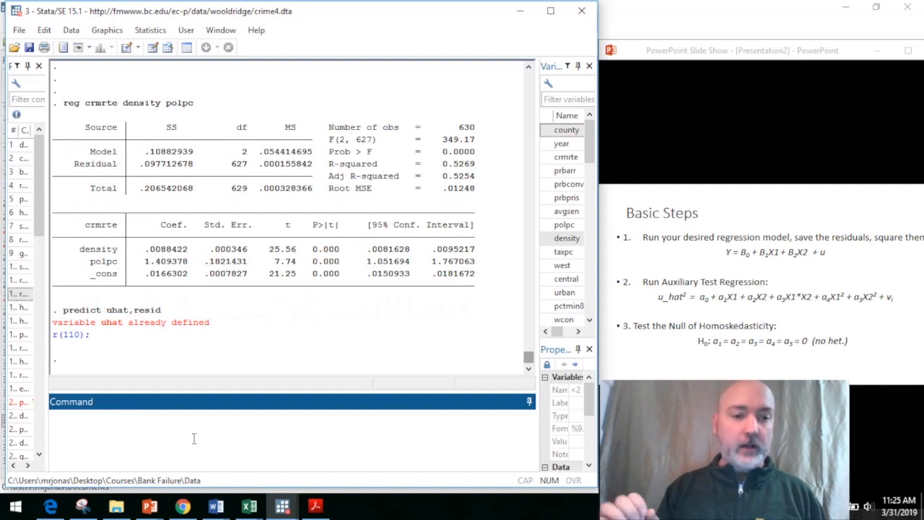
pyautogui.write('drop')
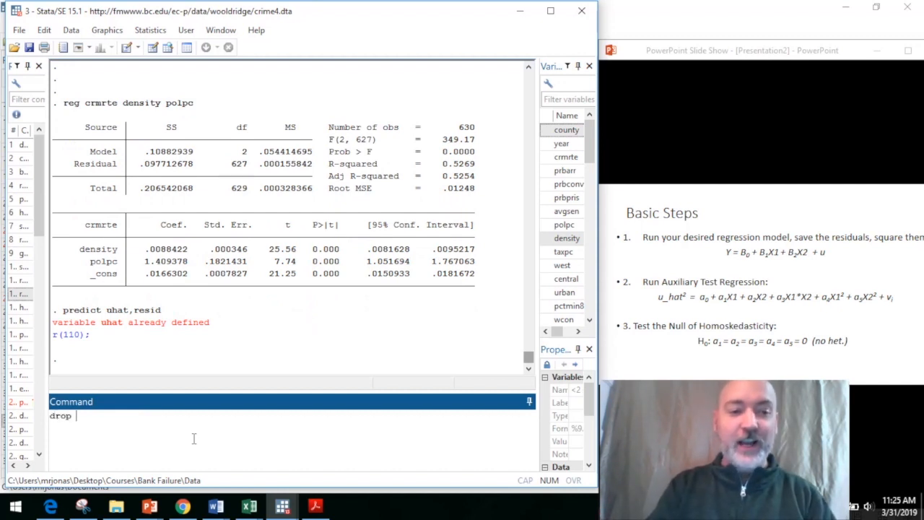
pyautogui.press('enter')
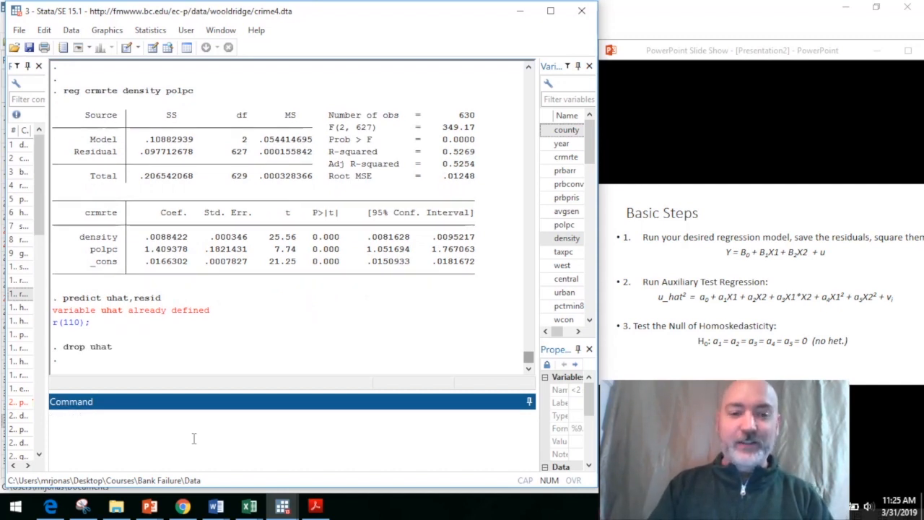
pyautogui.write('predict uhat,resid')
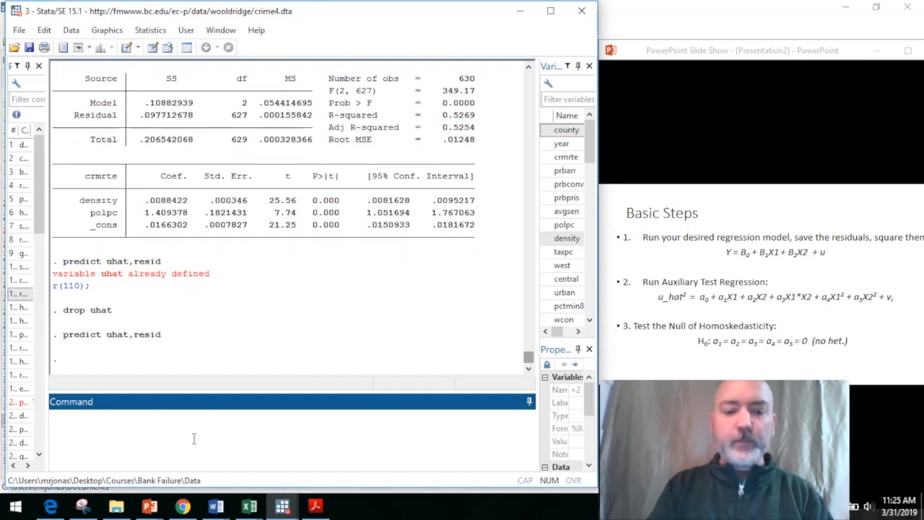
# Drop uhat2 and regenerate it as gen uhat2=uhat^2
pyautogui.write('drop')
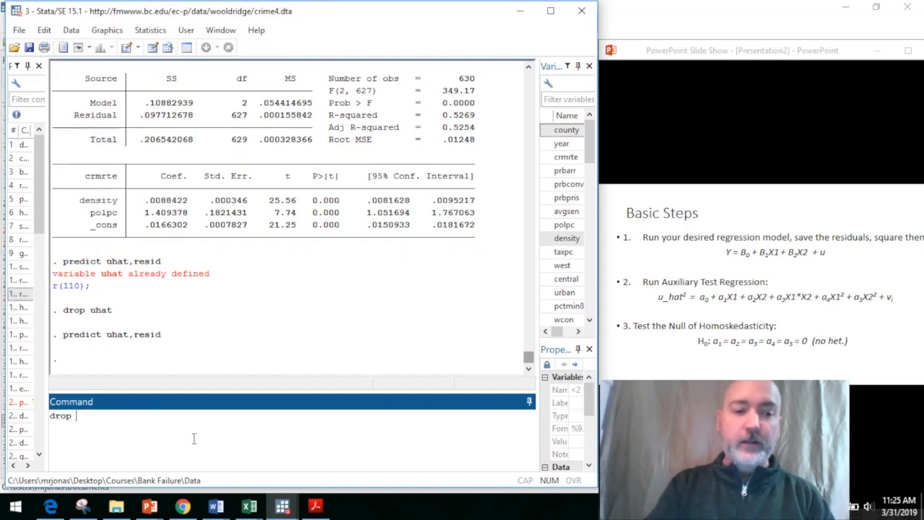
pyautogui.write('uha')
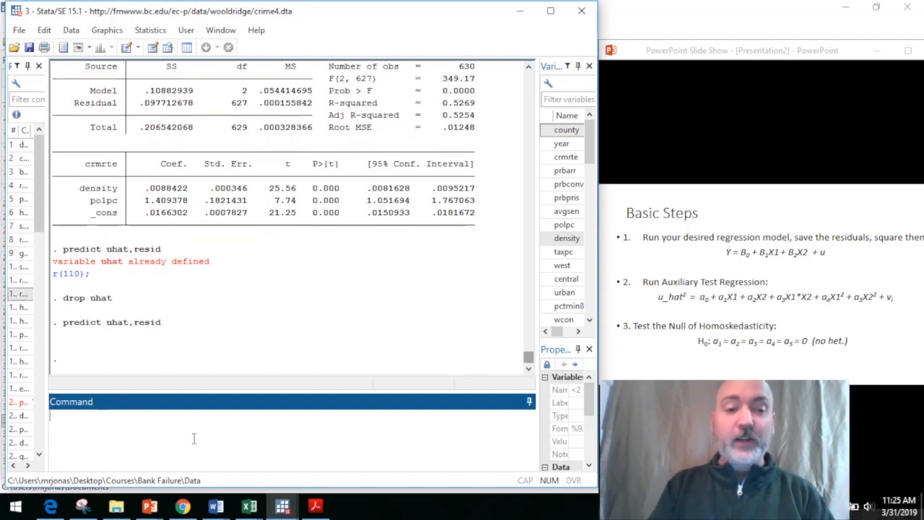
pyautogui.write('drop uhat2')
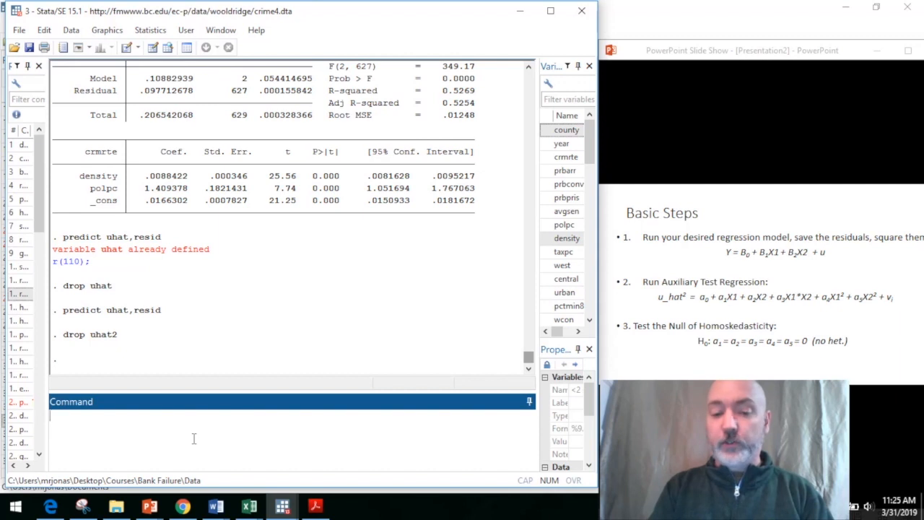
pyautogui.write('gen')
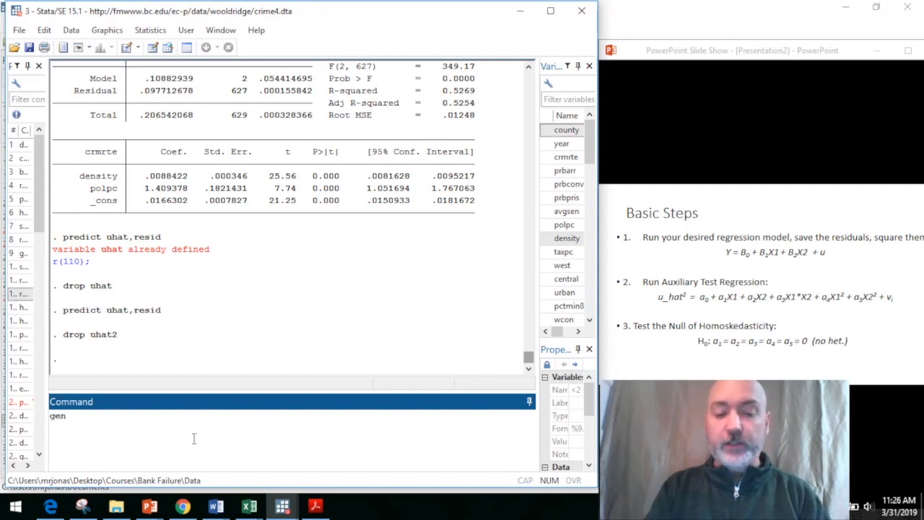
pyautogui.write('uhat2=')
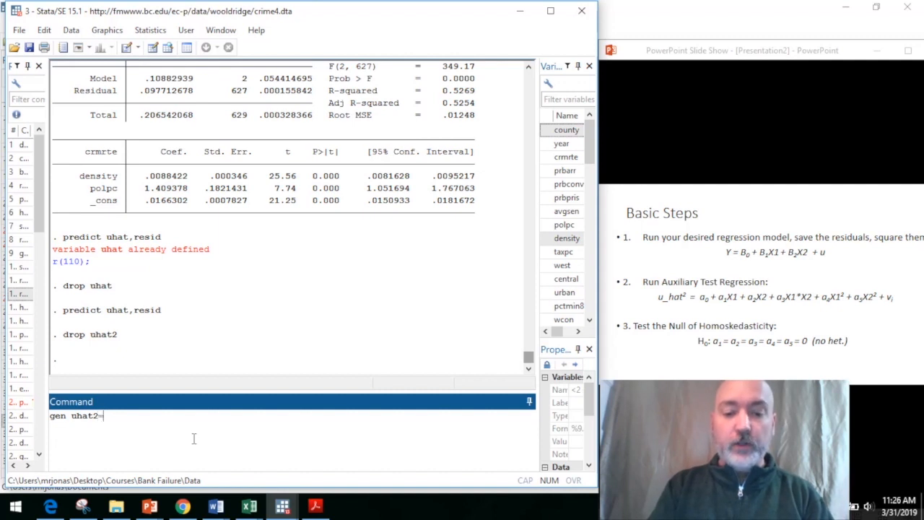
pyautogui.write('uhat^')
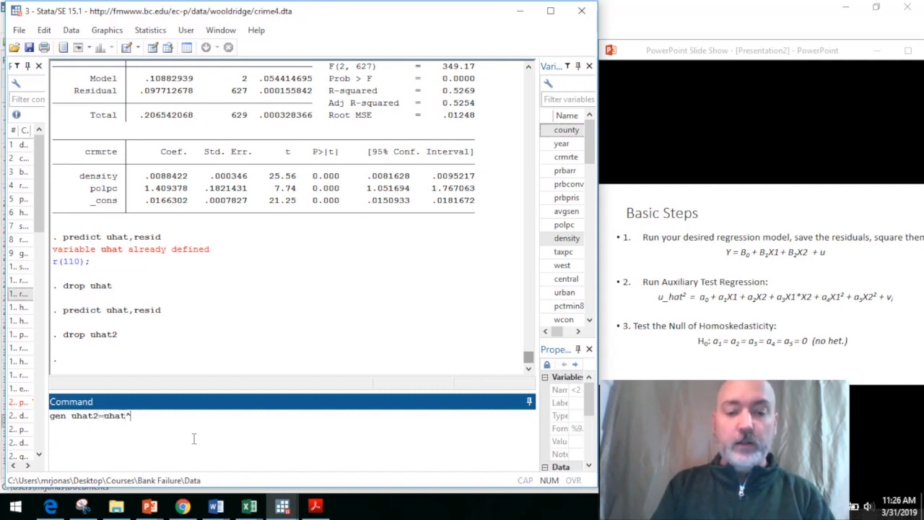
pyautogui.write('^2')
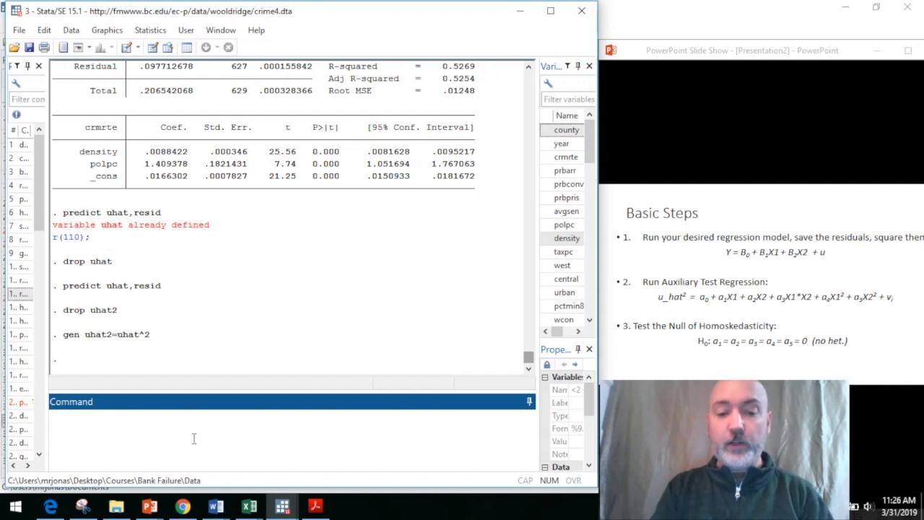
# Regress uhat2 on density, polpc, their squares and interaction (R-squared 0.3007)
pyautogui.write('reg')
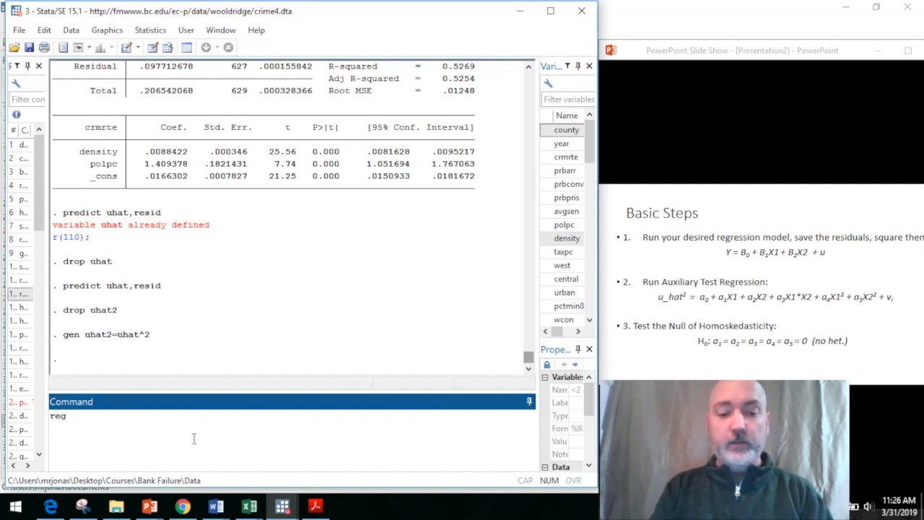
pyautogui.write('uhat2 density polp')
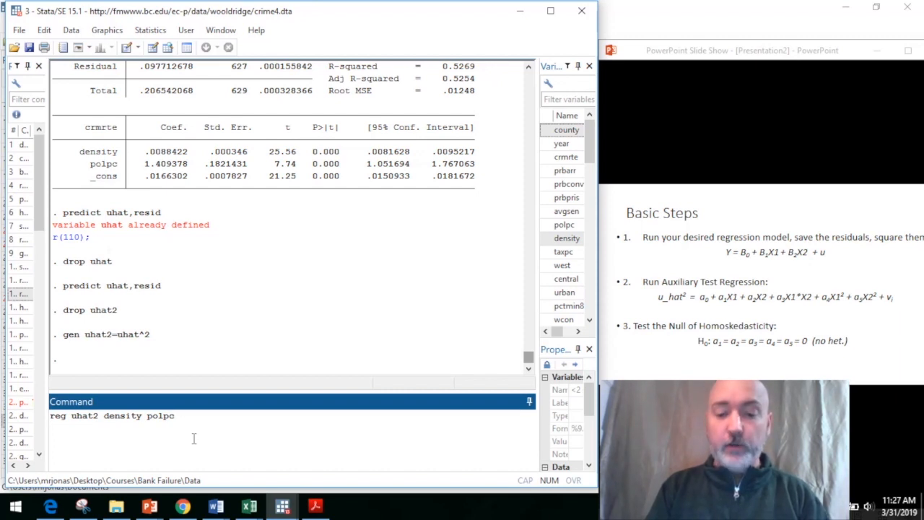
pyautogui.write('c.')
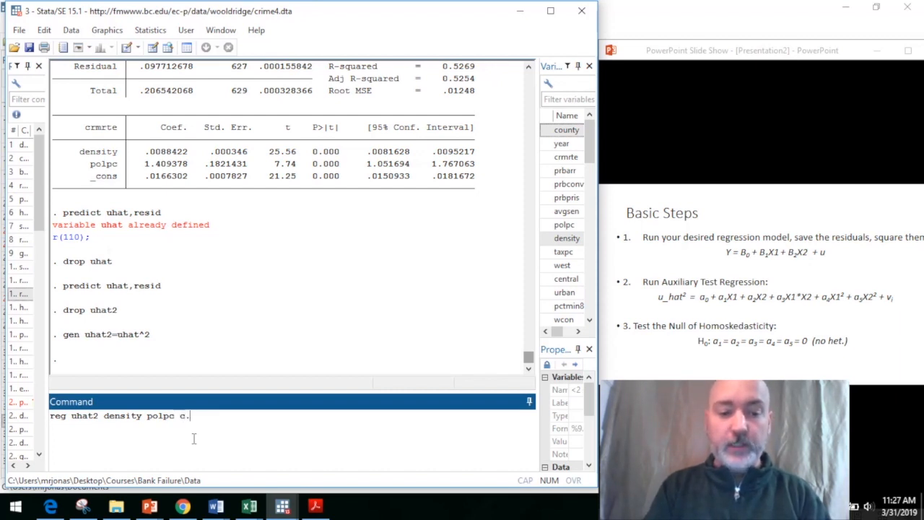
pyautogui.write('density#')
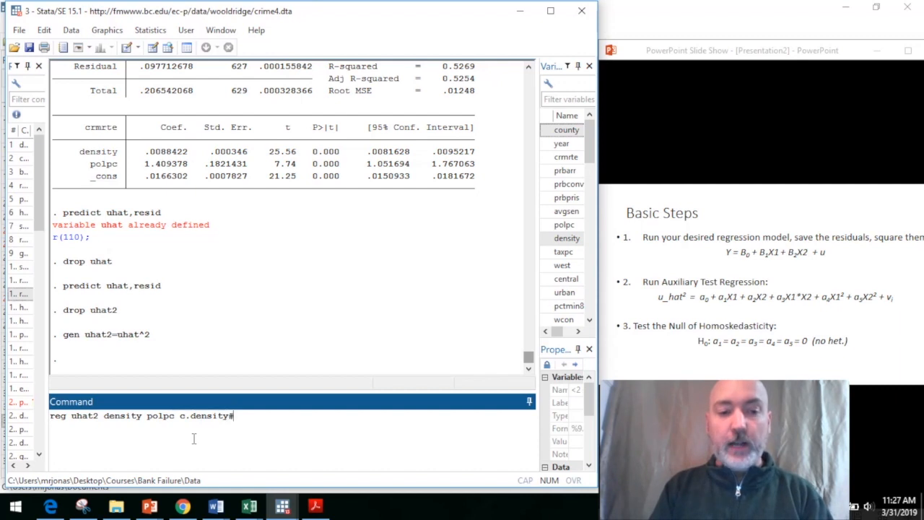
pyautogui.write('c.density')
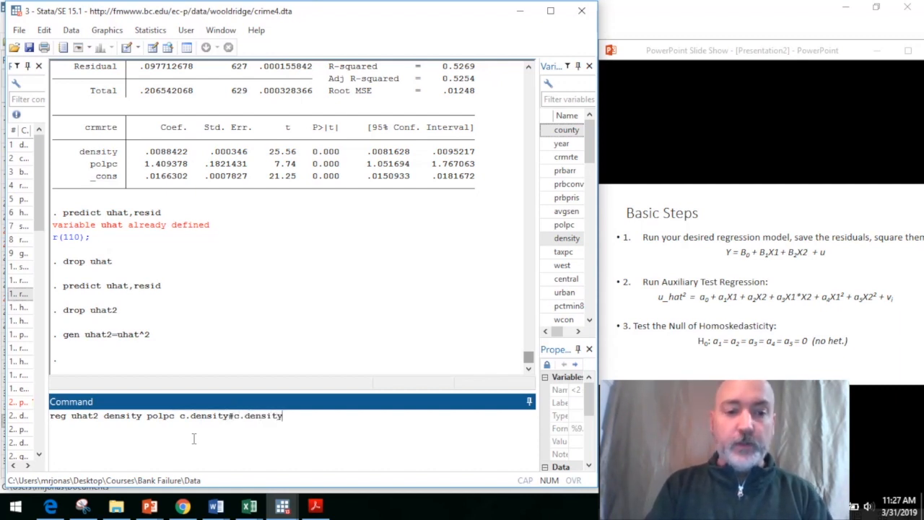
pyautogui.write('c.')
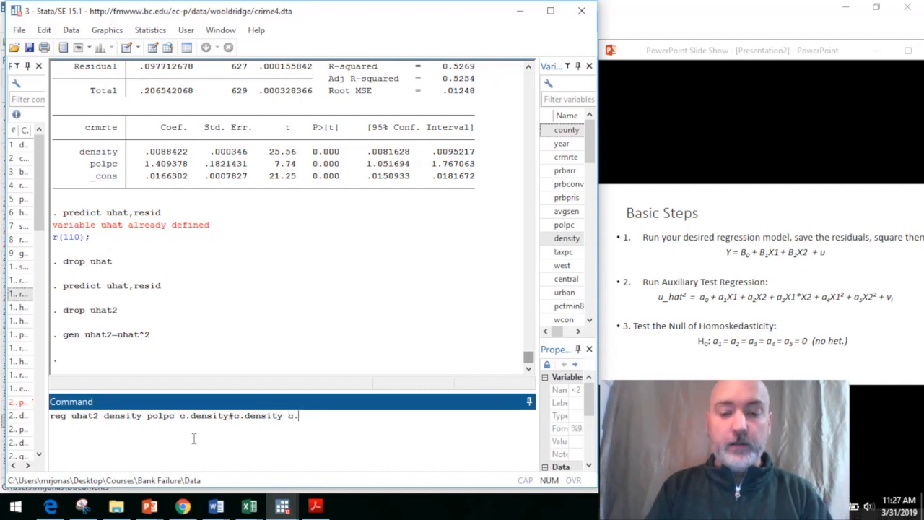
pyautogui.write('polcp')
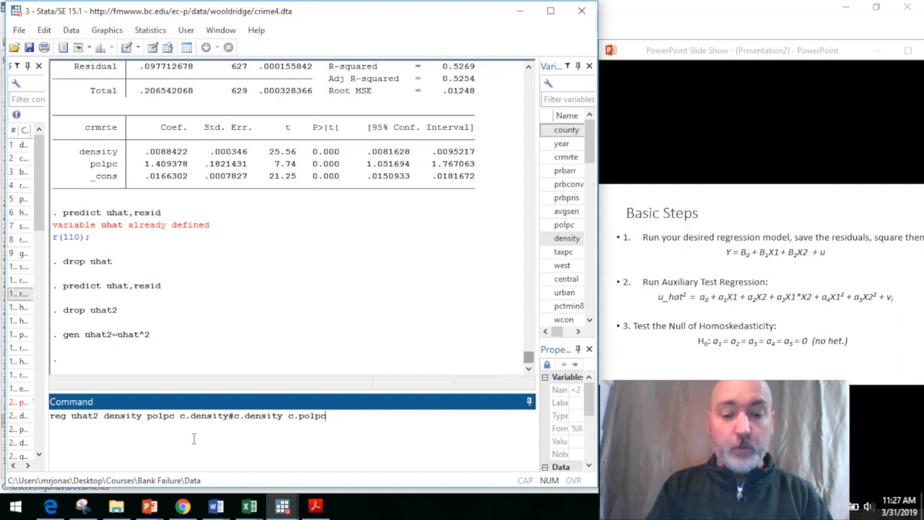
pyautogui.write('#')
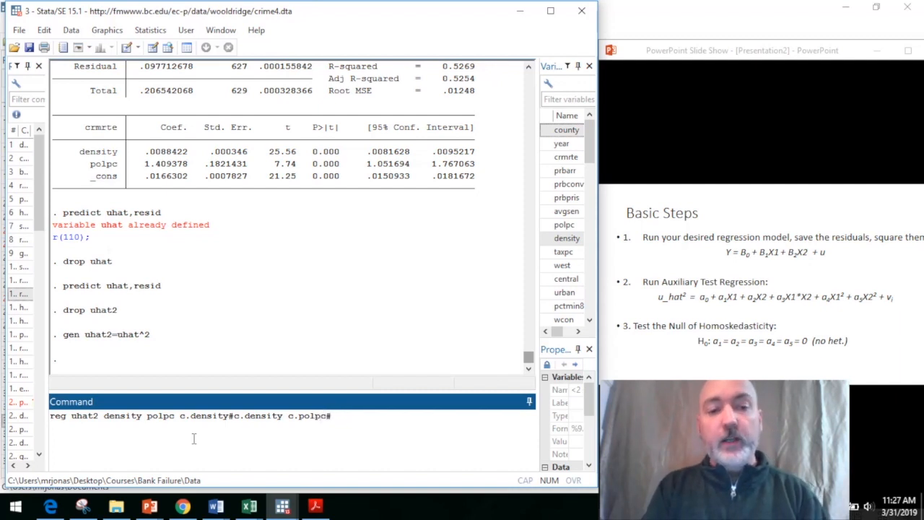
pyautogui.write('c')
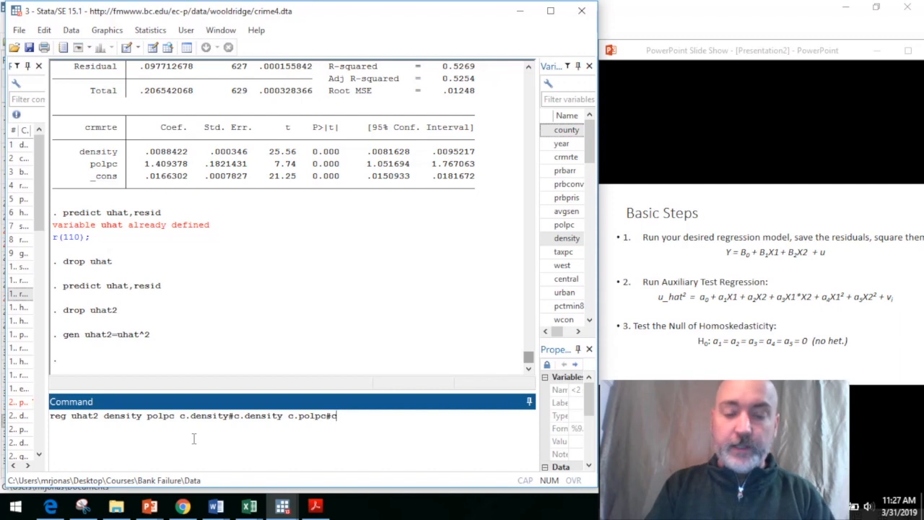
pyautogui.write('.')
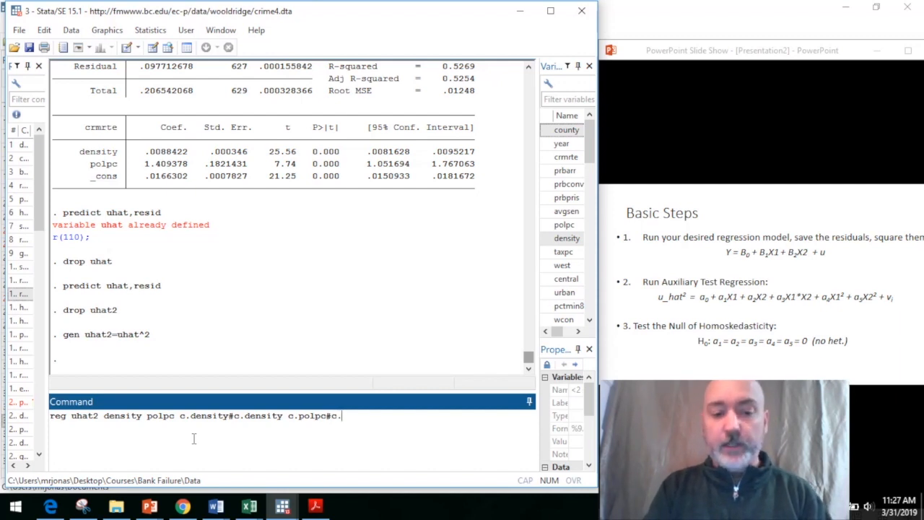
pyautogui.write('polp')
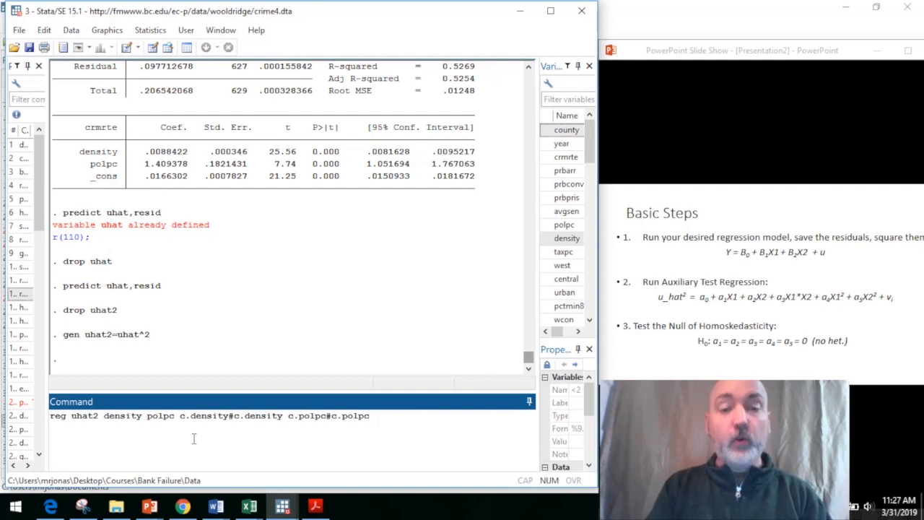
pyautogui.write('c.de')
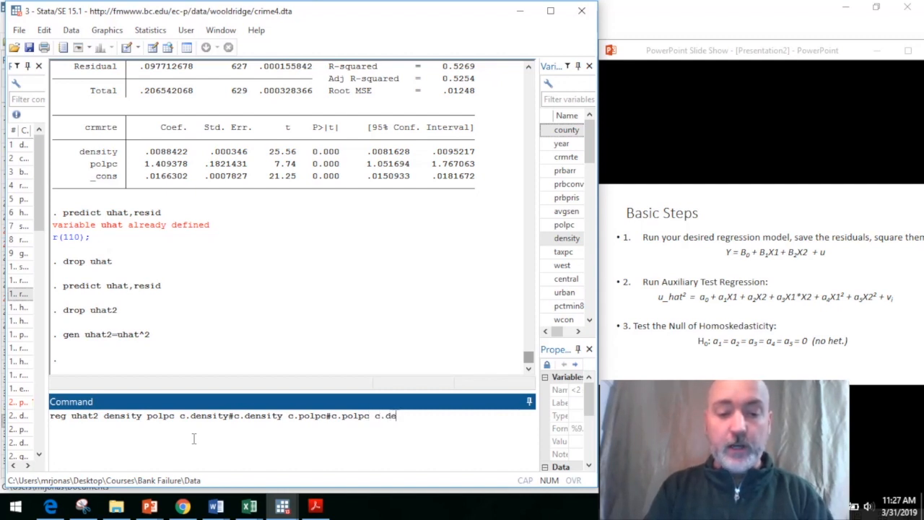
pyautogui.write('nsity')
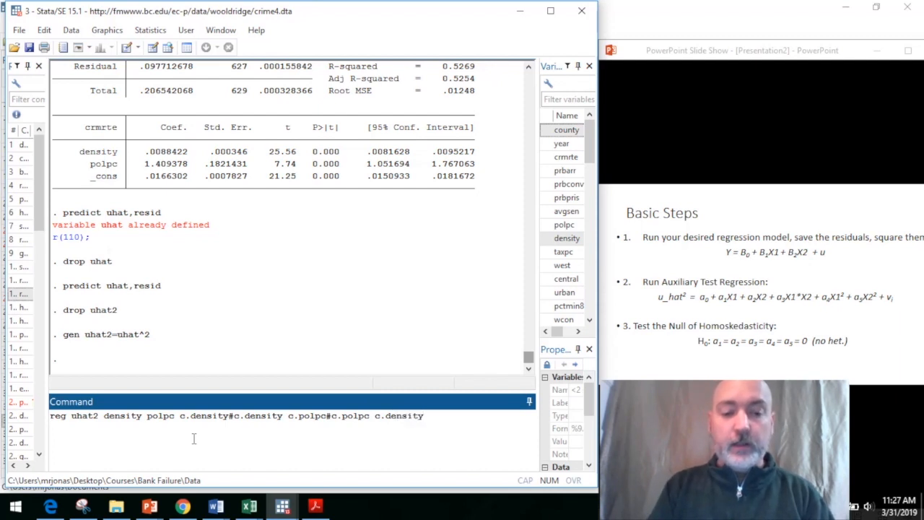
pyautogui.write('#c.polpc')
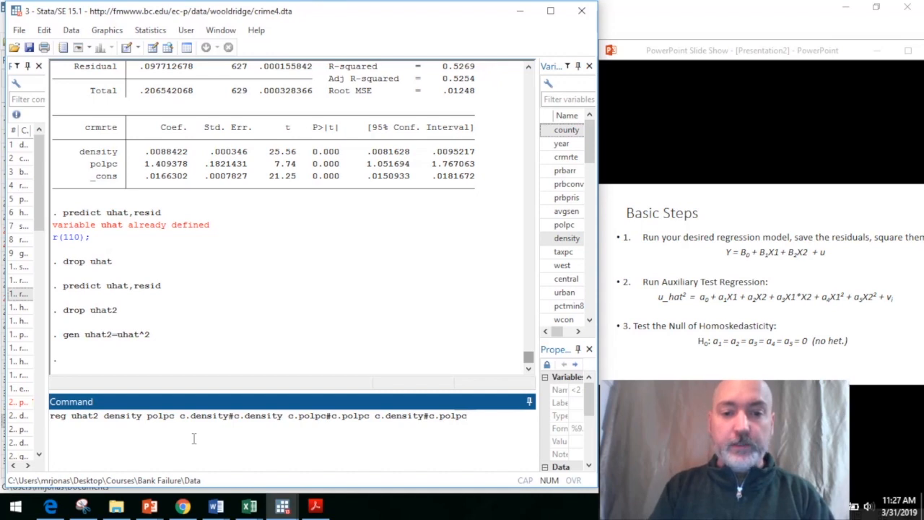
pyautogui.press('enter')
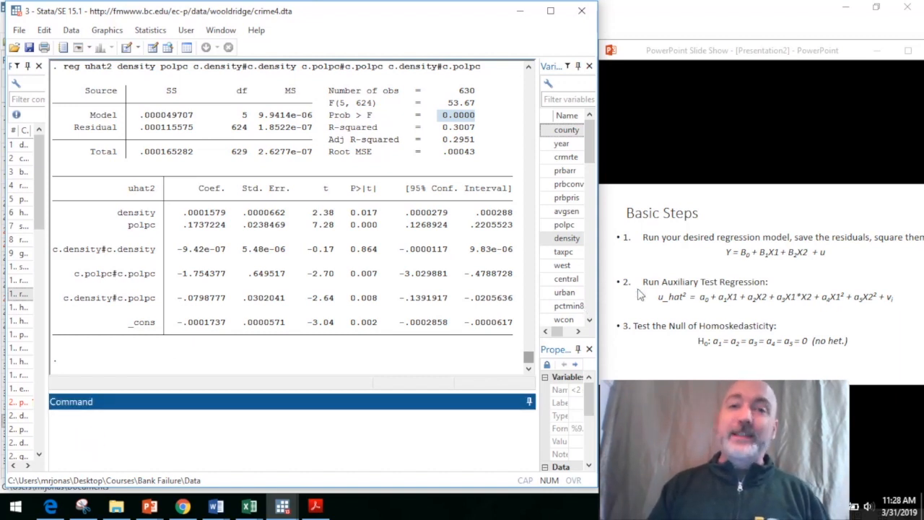
pyautogui.moveTo(704, 273)
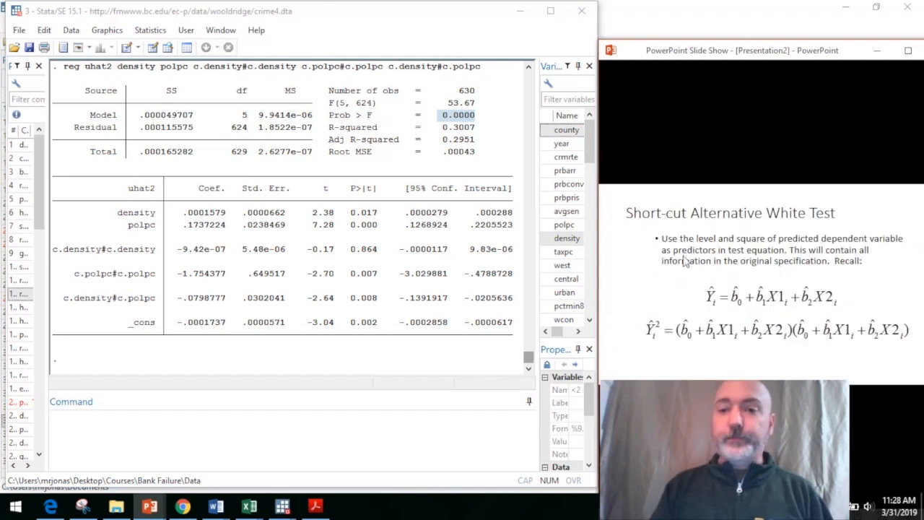
pyautogui.moveTo(699, 301)
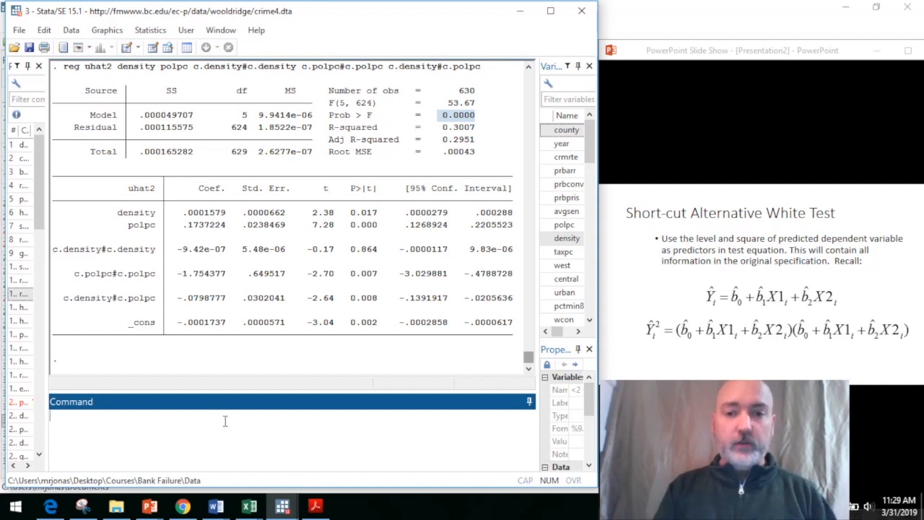
# Begin a drop command while the slideshow moves to the Short-cut Alternative White Test slide
pyautogui.write('drop')
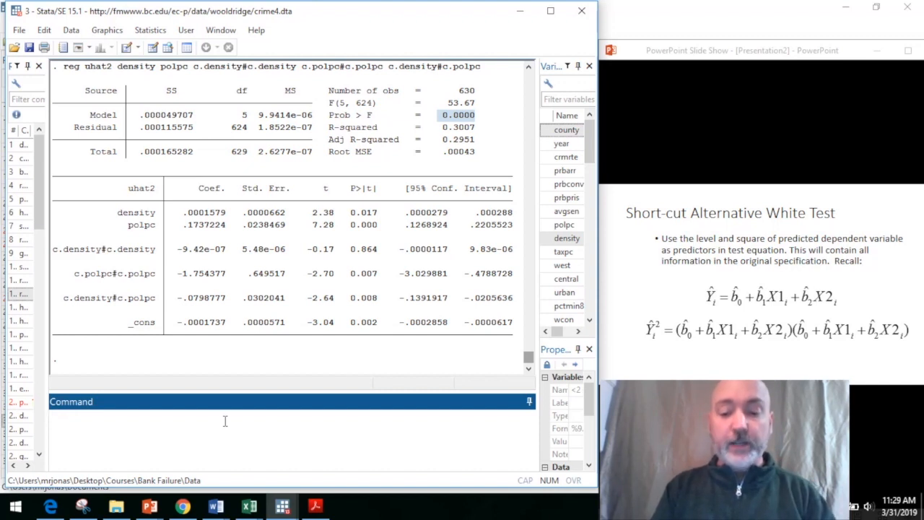
# Rerun the crmrte regression and save fitted values with predict crmrthat
pyautogui.write('predict uhat,resid')
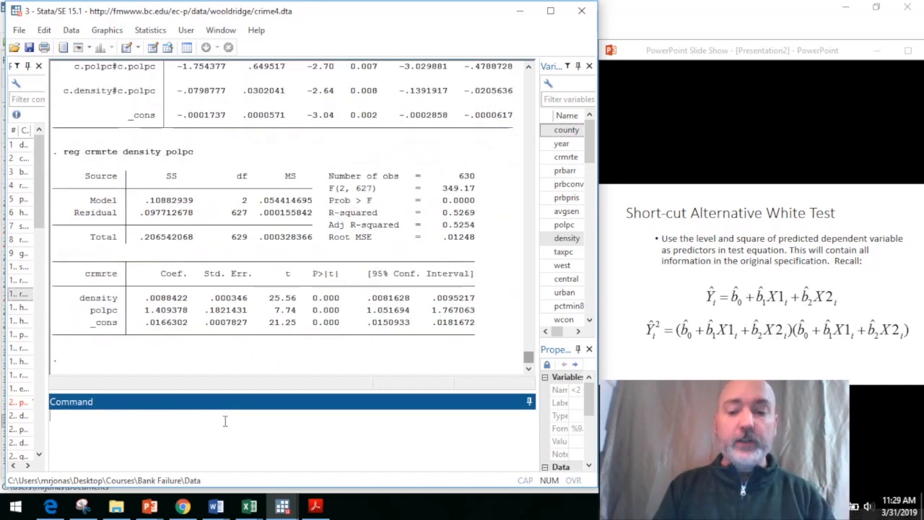
pyautogui.write('predict')
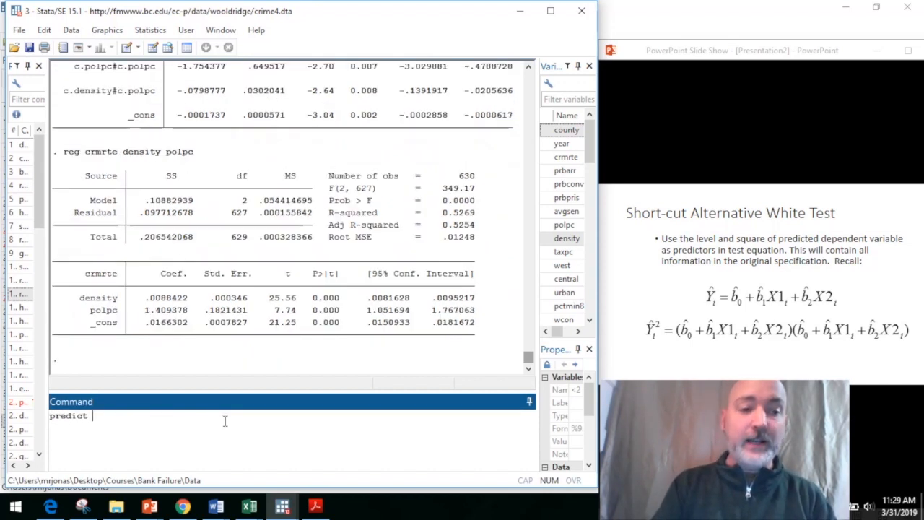
pyautogui.write('c')
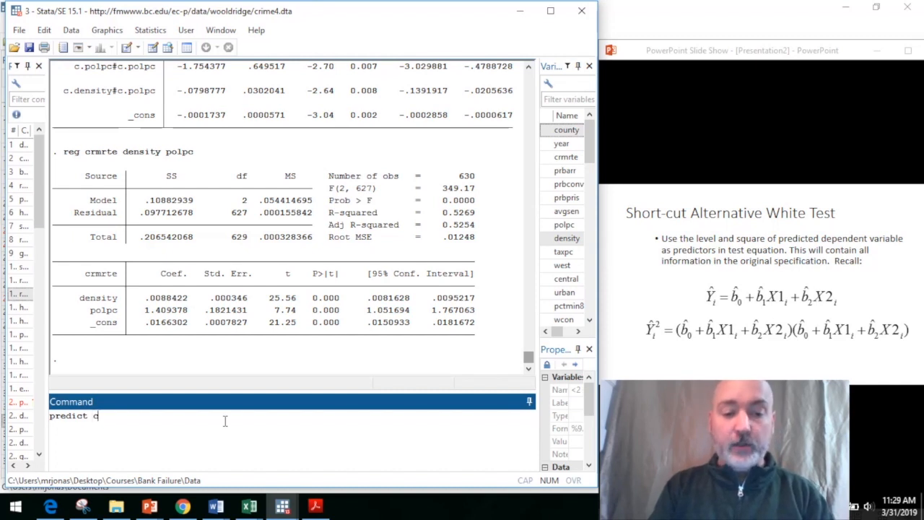
pyautogui.write('rmrtha')
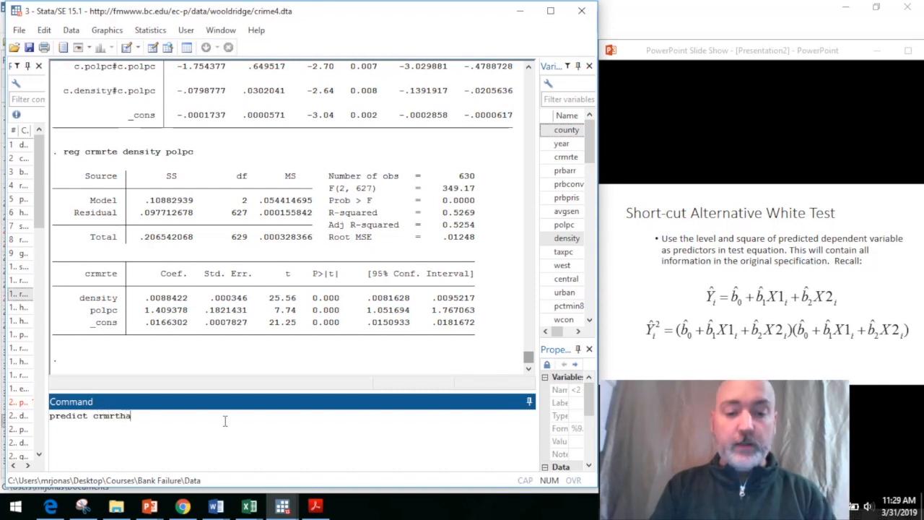
pyautogui.write('t')
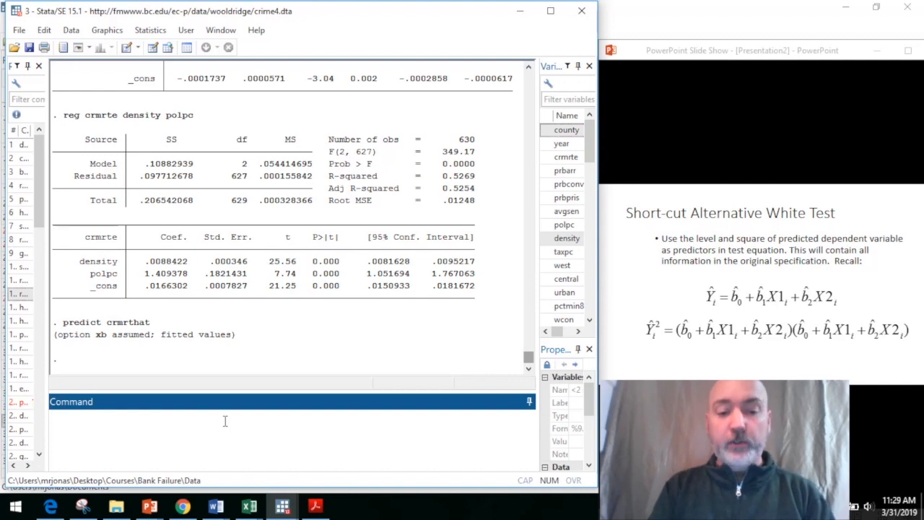
pyautogui.write('reg')
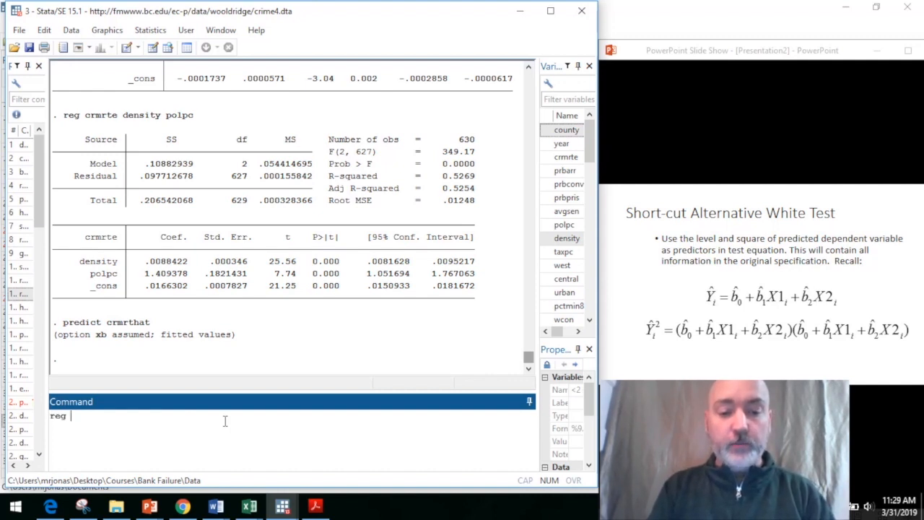
# Regress uhat2 on crmrthat and c.crmrthat#c.crmrthat (R-squared 0.0295)
pyautogui.write('uhat2 crmr')
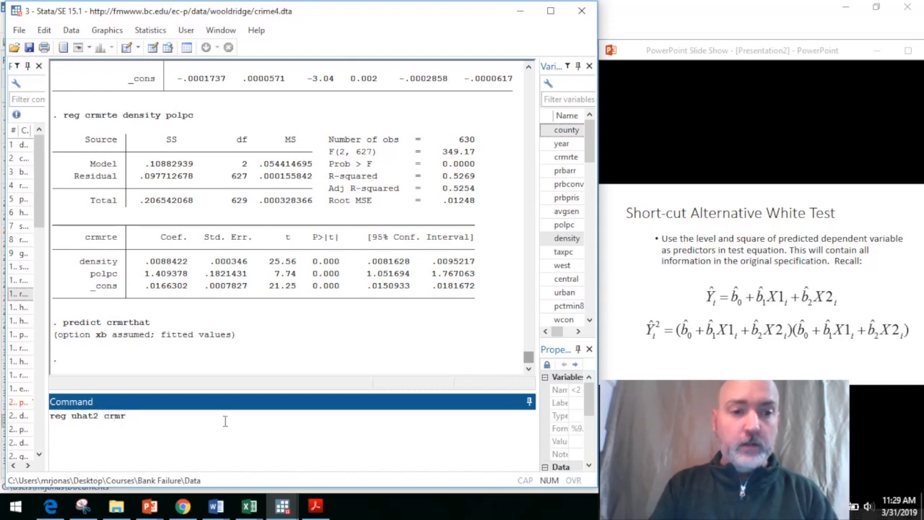
pyautogui.write('that crmrthat')
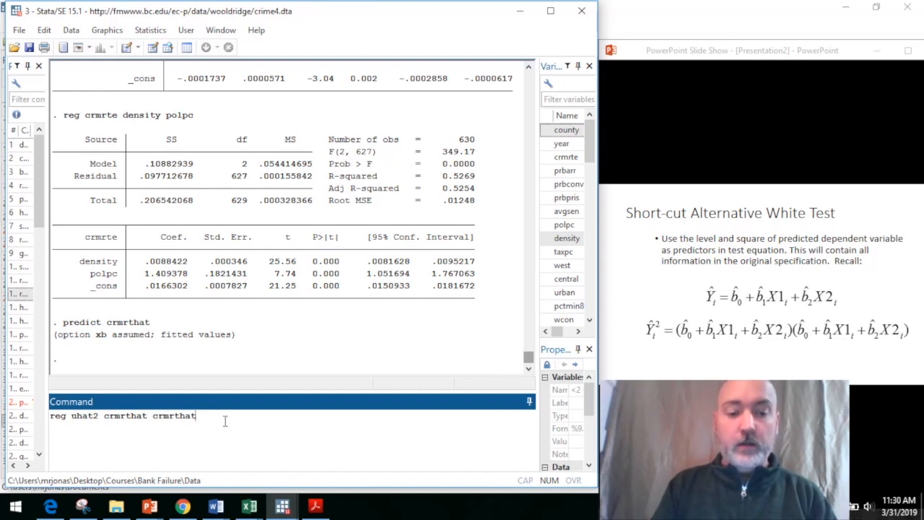
pyautogui.write('#')
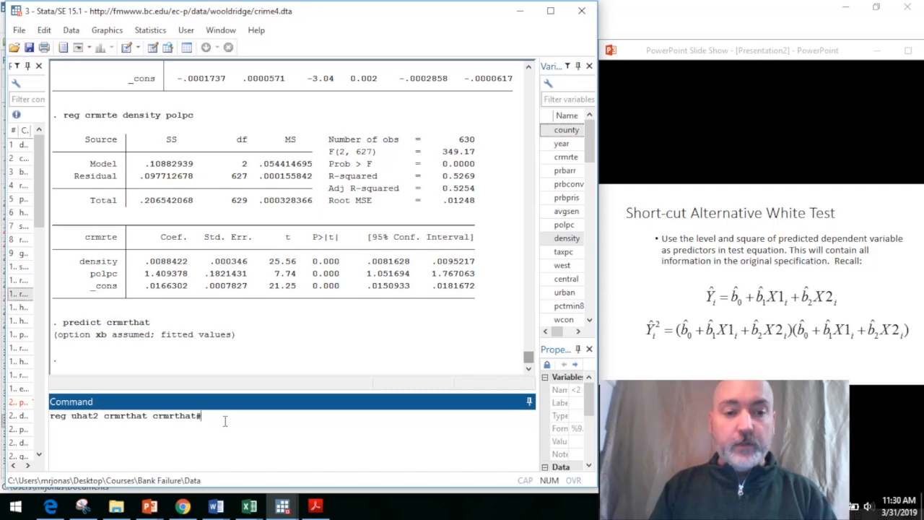
pyautogui.write('c.')
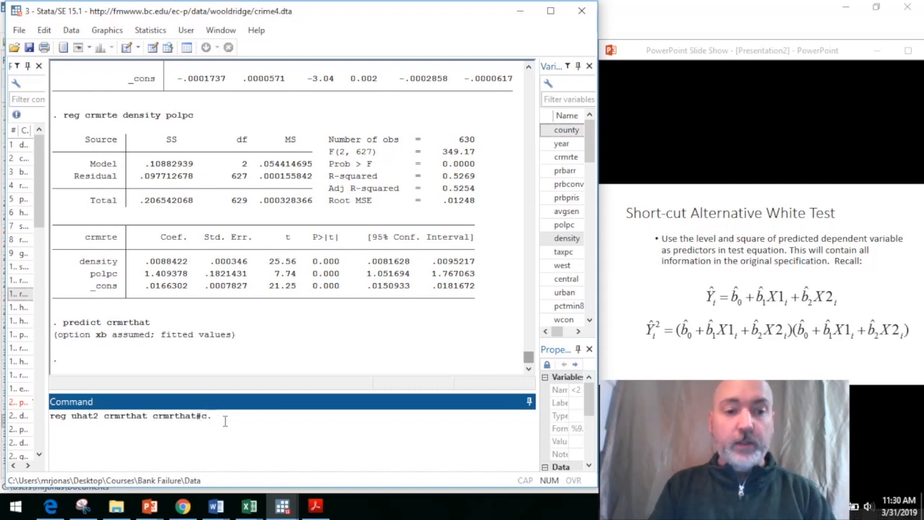
pyautogui.write('crmrt')
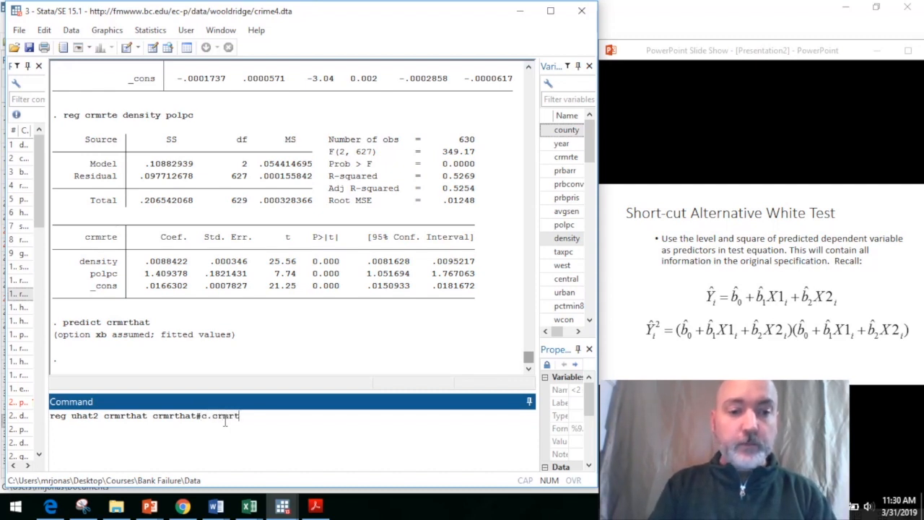
pyautogui.write('hat')
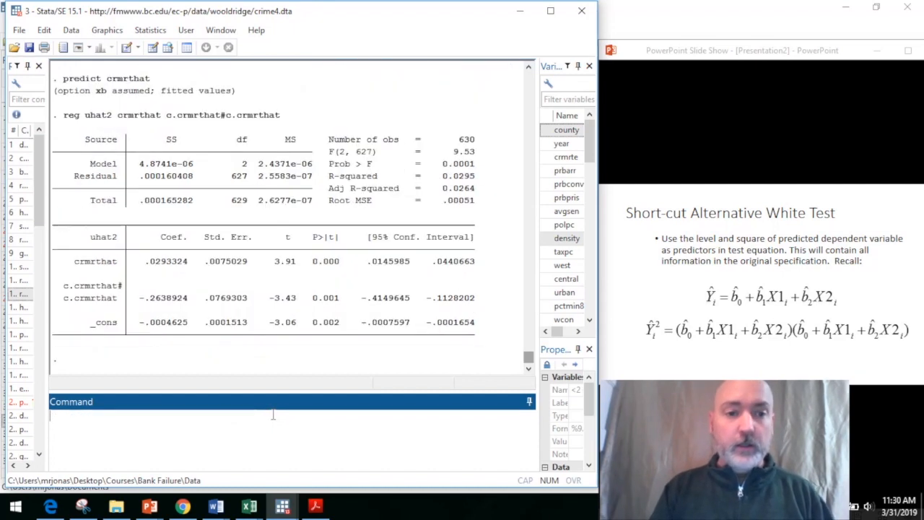
pyautogui.moveTo(448, 229)
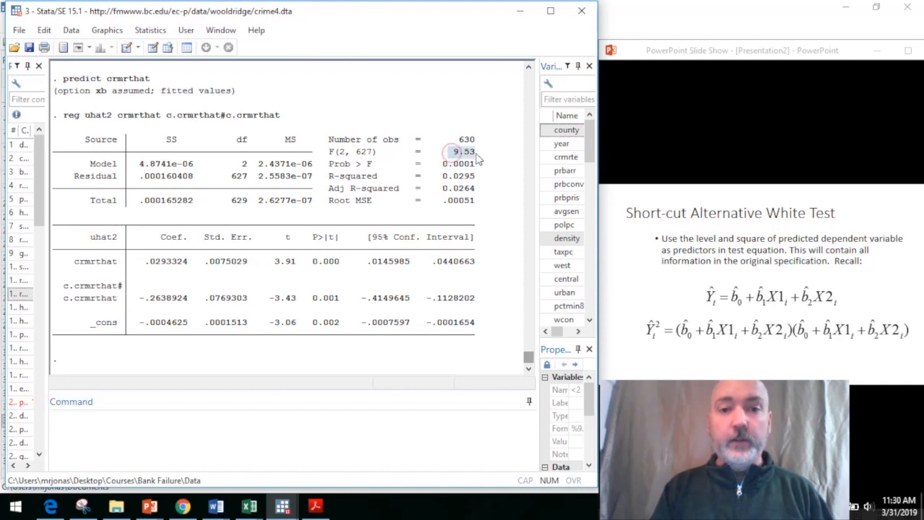
pyautogui.moveTo(451, 161)
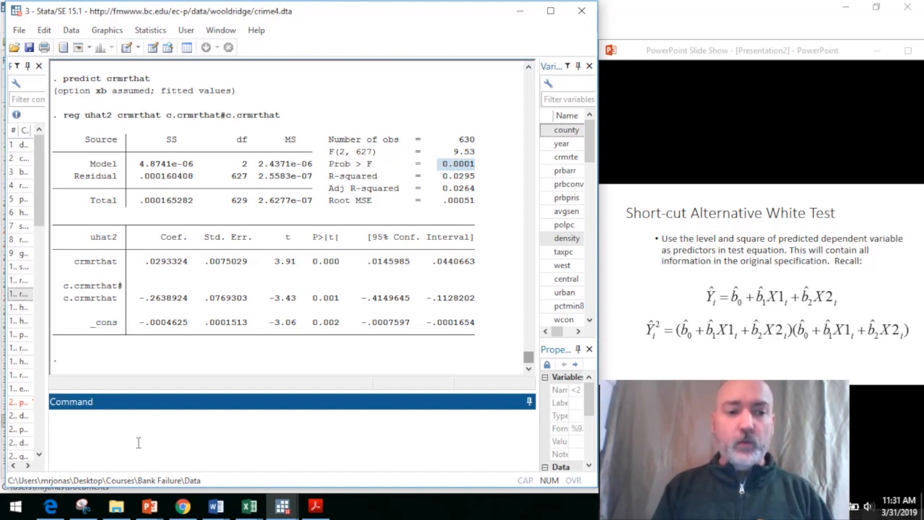
# Rerun the full White auxiliary regression of uhat2 on density, polpc, squares and interaction
pyautogui.write('reg crmrte density polpc')
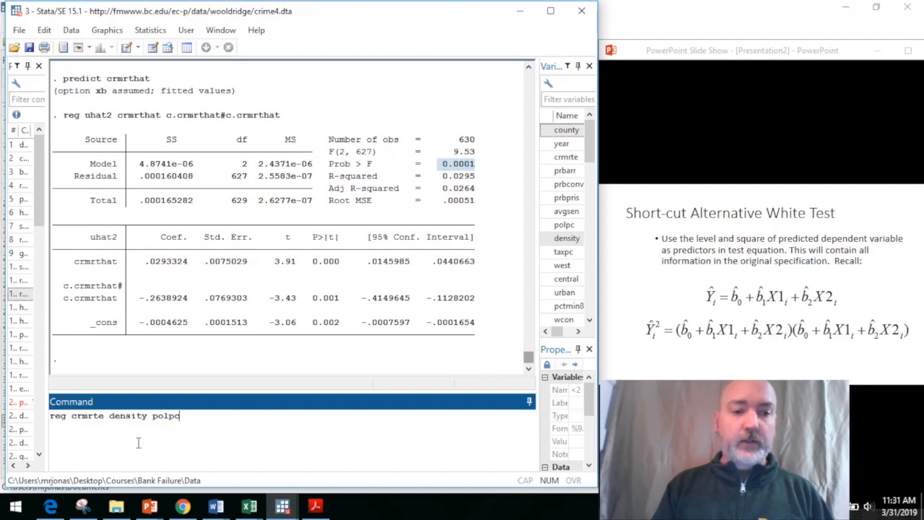
pyautogui.write('reg uhat2 density polpc c.density#c.density c.polpc#c.polpc c.density#c.polpc')
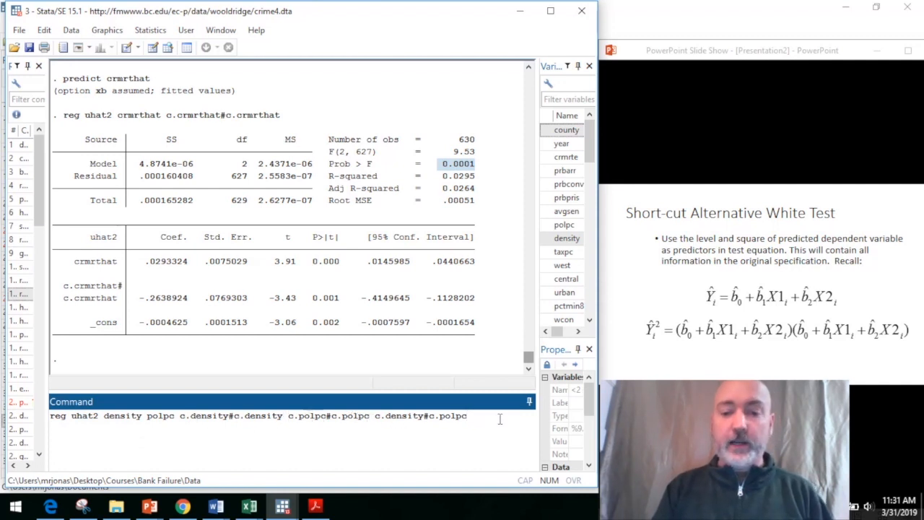
pyautogui.press('Return')
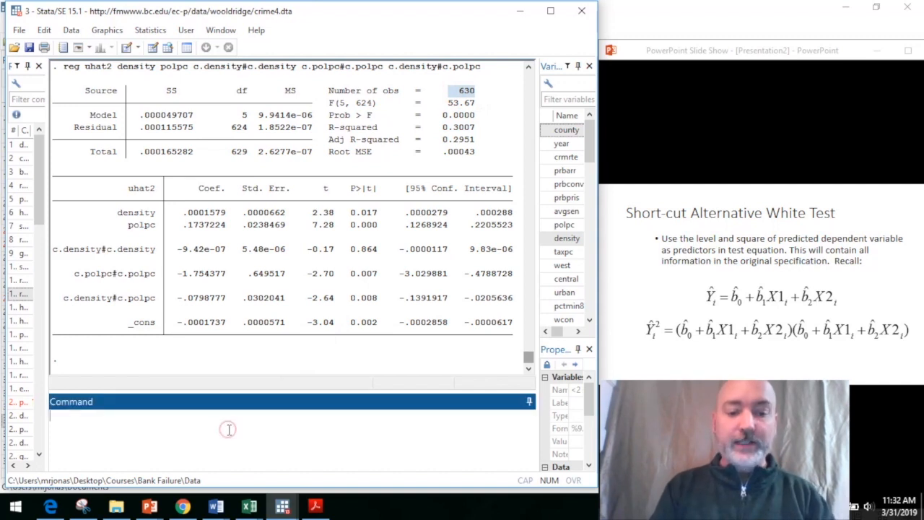
# Store scalar LMwhite=e(r2)*e(N)
pyautogui.write('s')
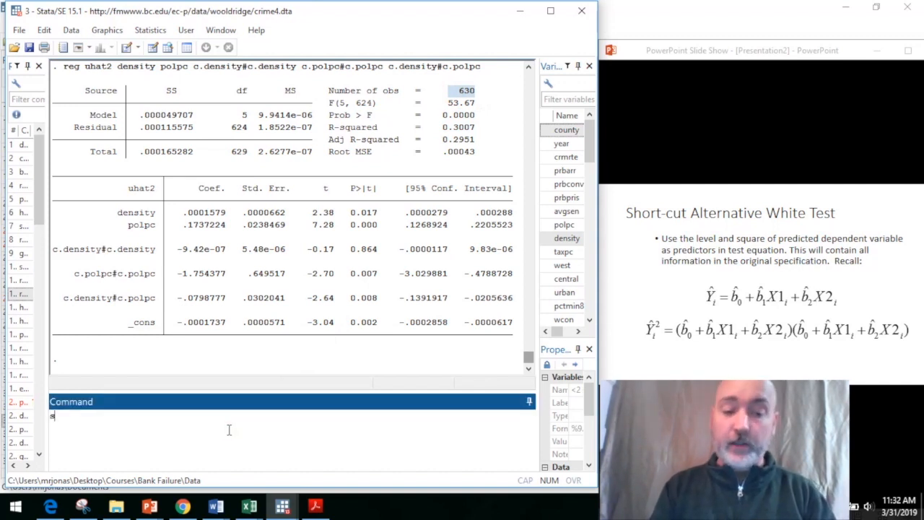
pyautogui.write('calar')
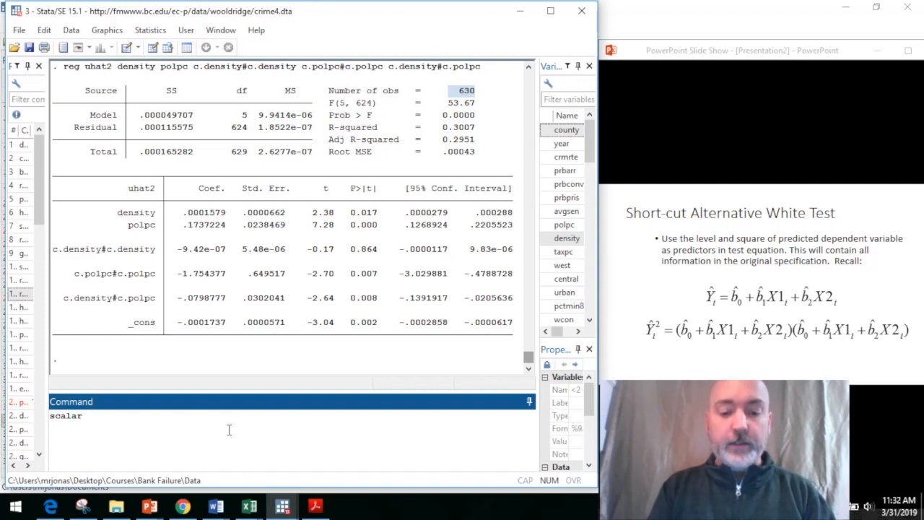
pyautogui.write('LMwhite')
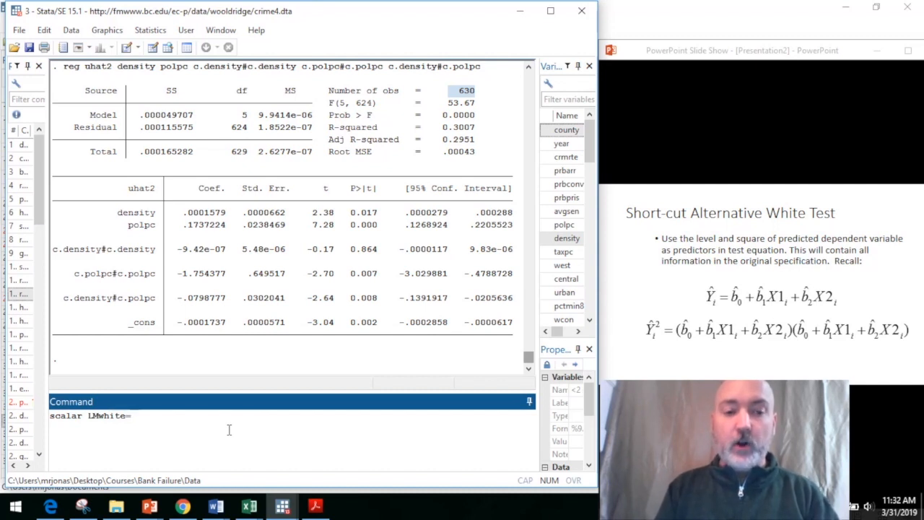
pyautogui.write('=')
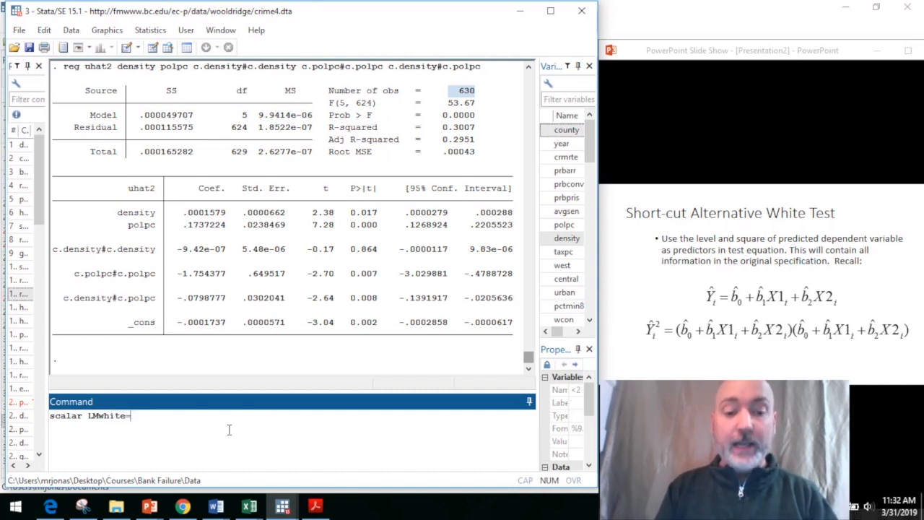
pyautogui.write('e')
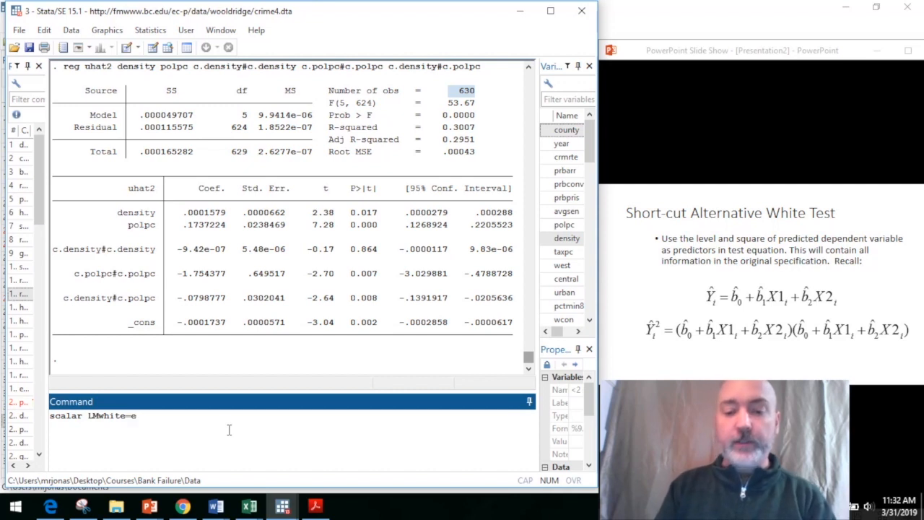
pyautogui.write('(r2')
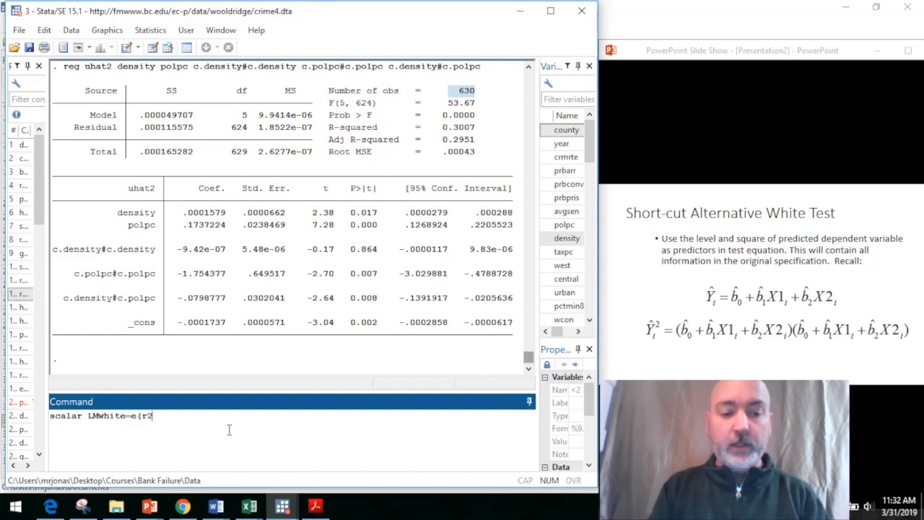
pyautogui.write(')*e')
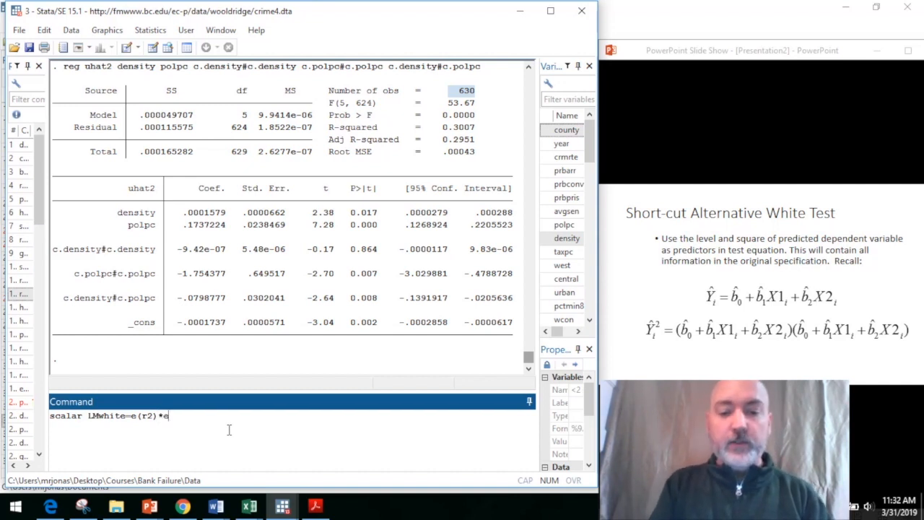
pyautogui.write('(N')
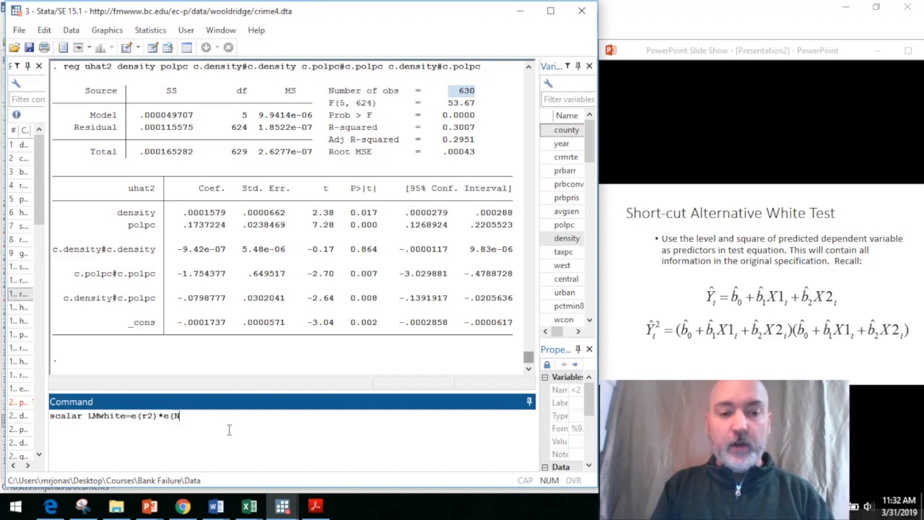
pyautogui.write(')')
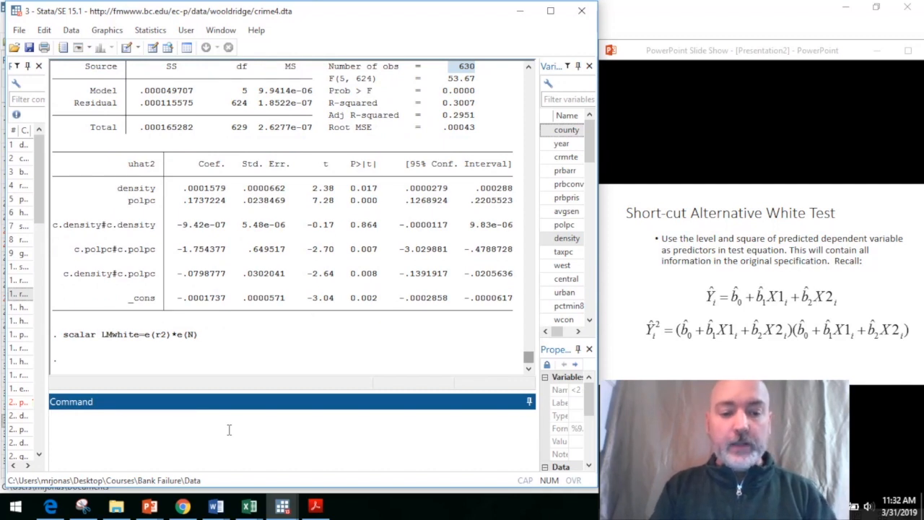
# Display LMwhite, showing the LM statistic 189.46607
pyautogui.write('display LM')
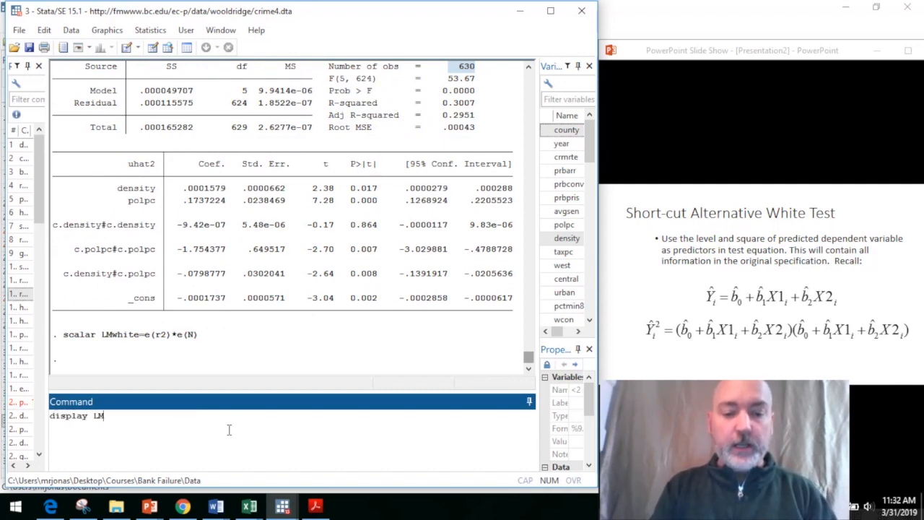
pyautogui.write('white')
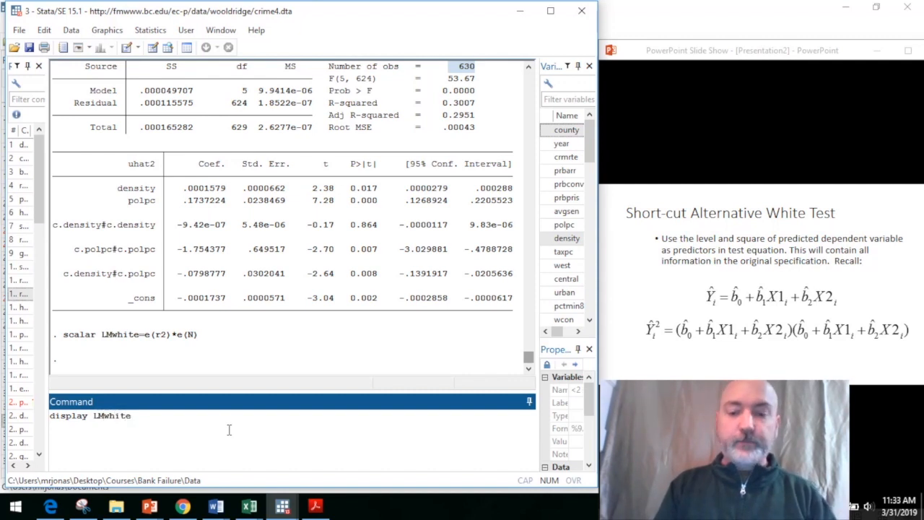
pyautogui.press('enter')
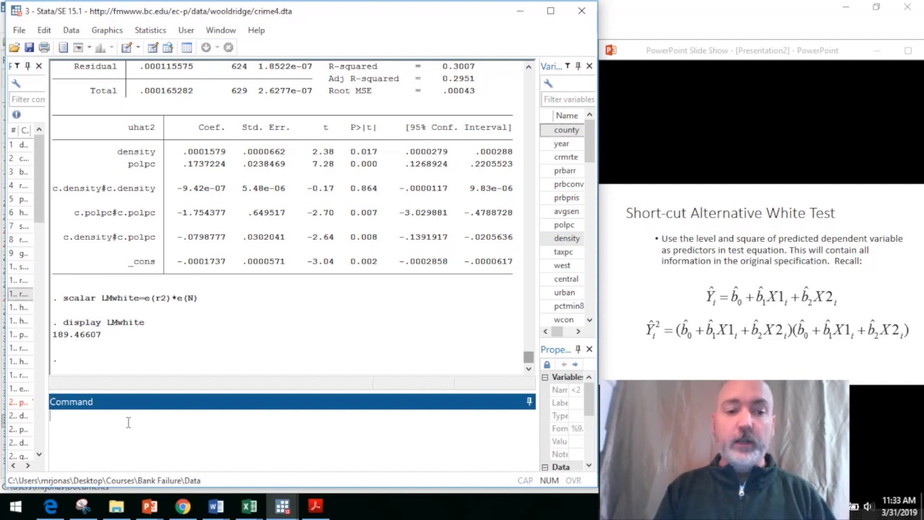
# Re-estimate the crmrte regression on density and polpc, then begin the imtest command
pyautogui.write('reg uhat2 density polpc c.density#c.density c.polpc#c.polpc c.density#c.polpc')
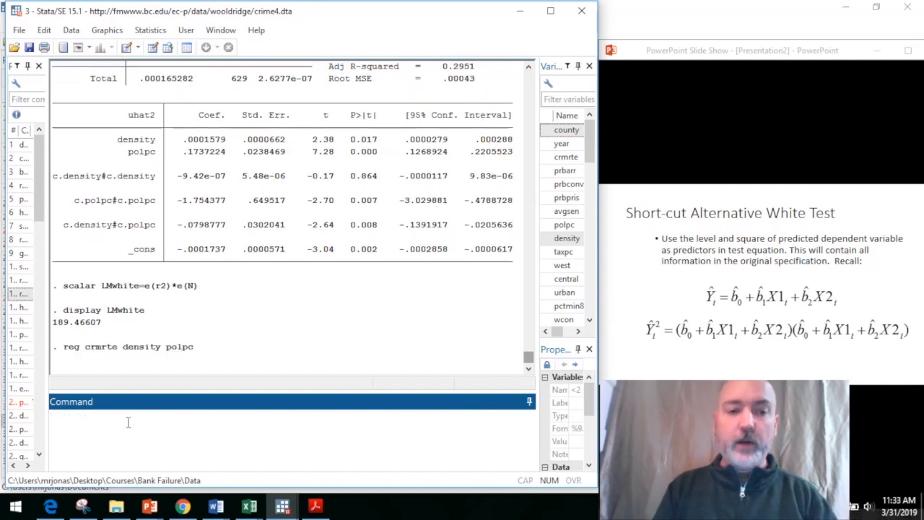
pyautogui.write('im')
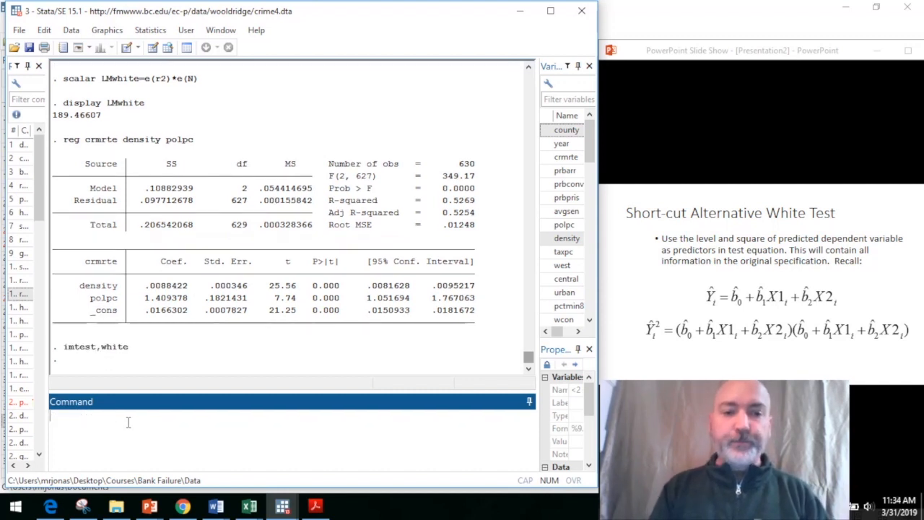
# Run imtest, white, confirming chi2(5) = 189.47 with Prob > chi2 = 0.0000
pyautogui.press('enter')
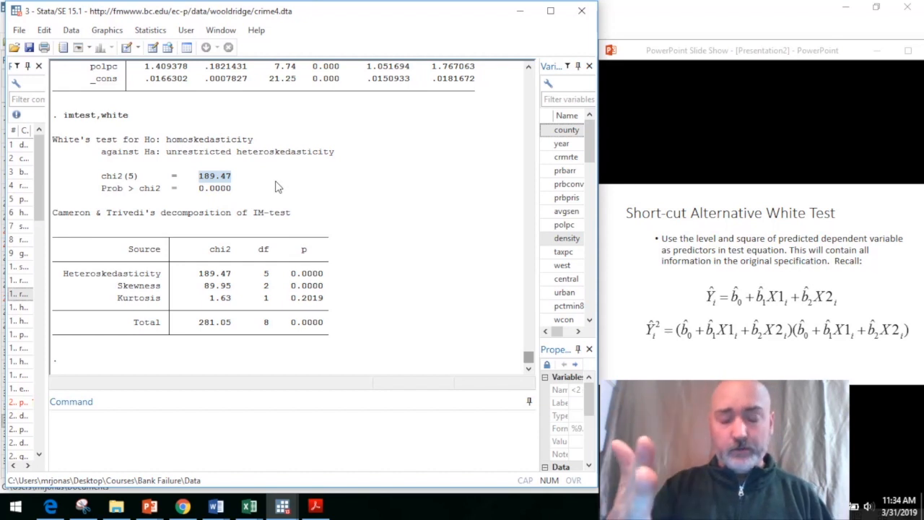
pyautogui.moveTo(199, 193)
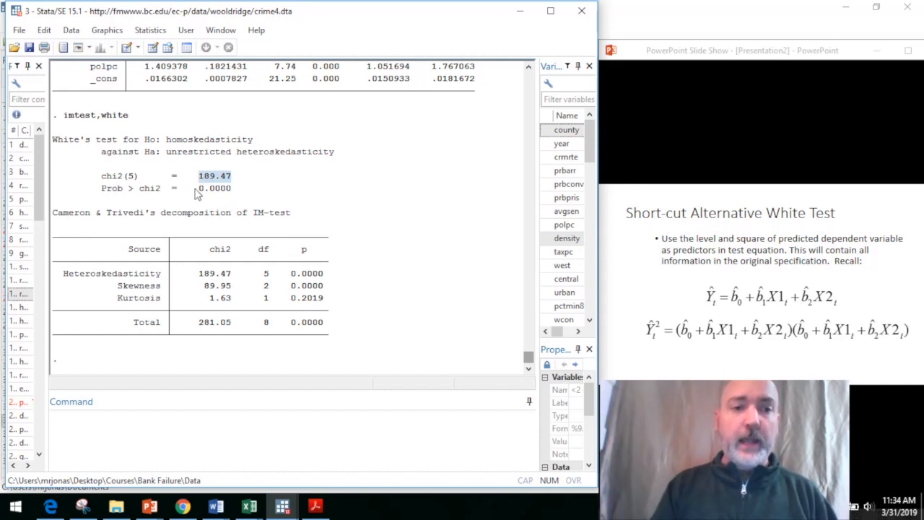